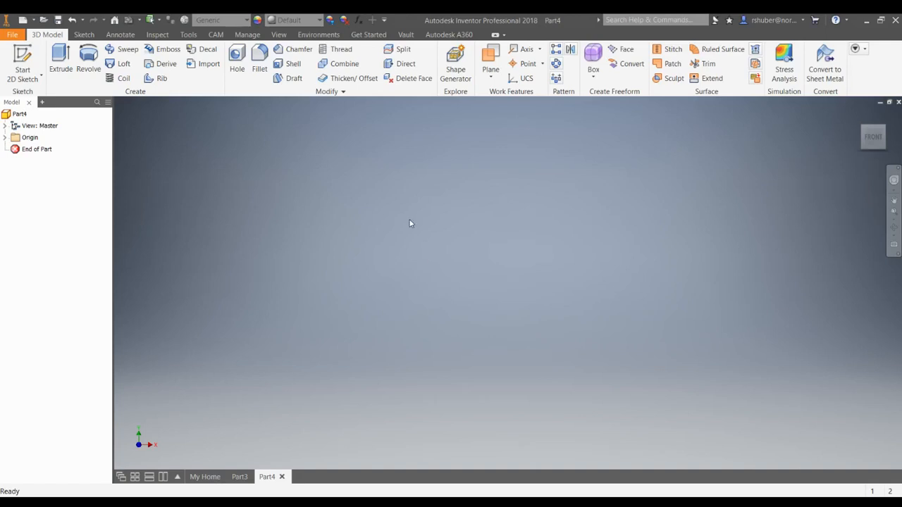
mouse_move(195, 201)
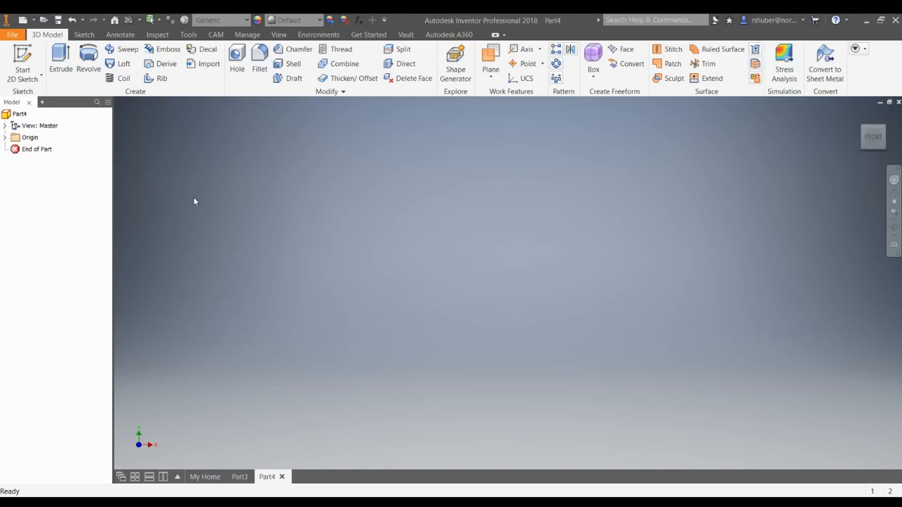
- Start a 2D sketch on the part's XY plane from the sketch dropdown
click(24, 57)
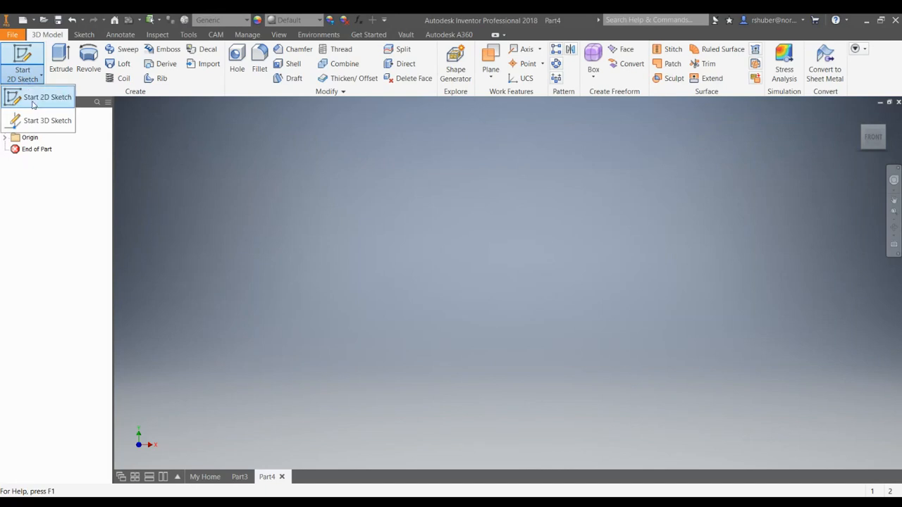
click(44, 97)
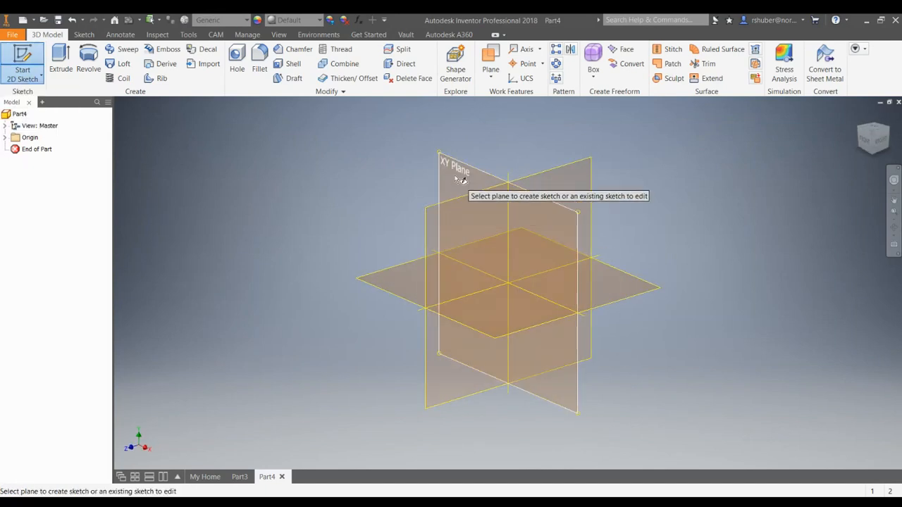
click(465, 177)
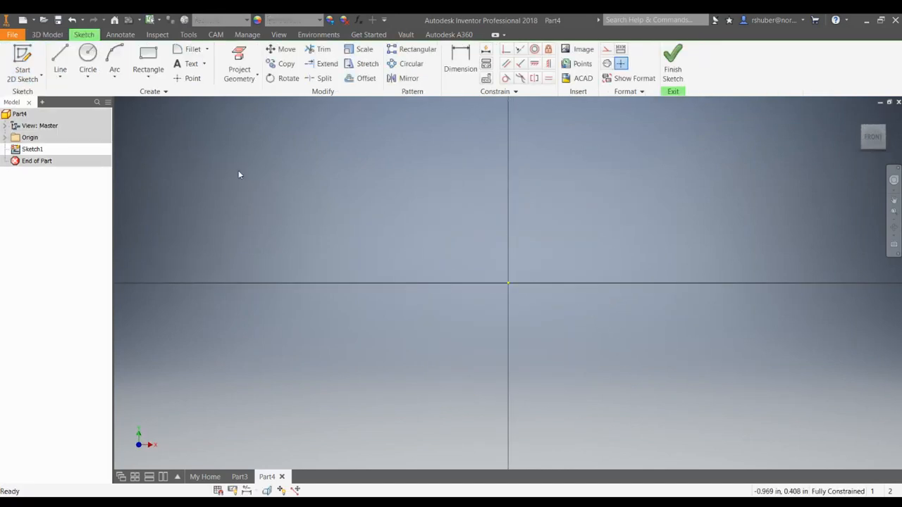
- Draw a circle centred on the origin and give it a 6 in diameter
click(87, 56)
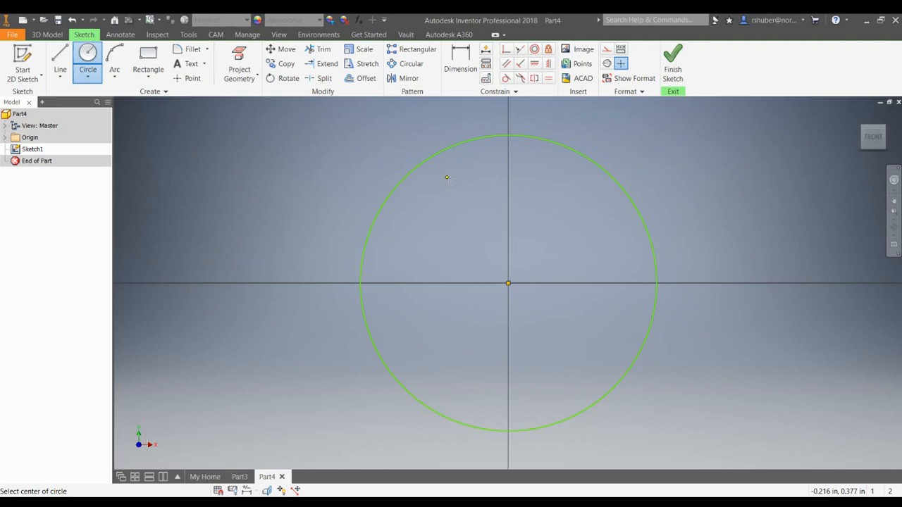
click(460, 63)
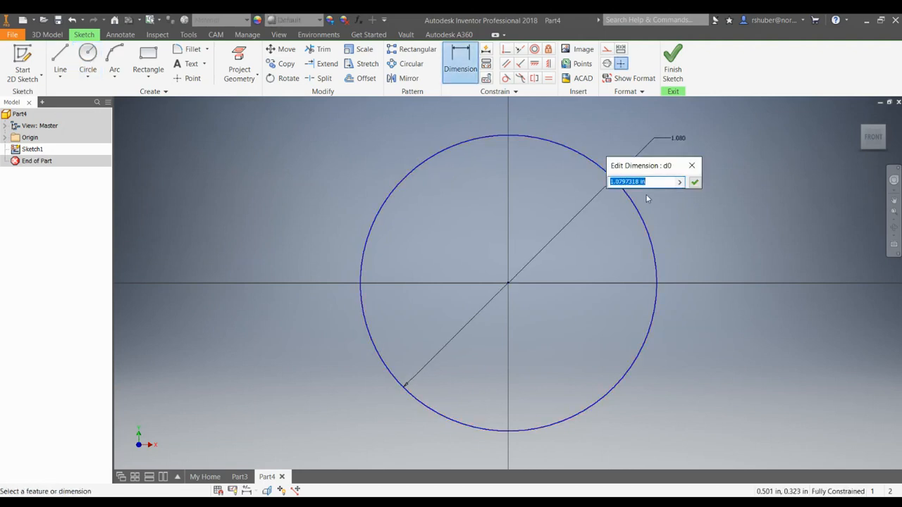
text(6)
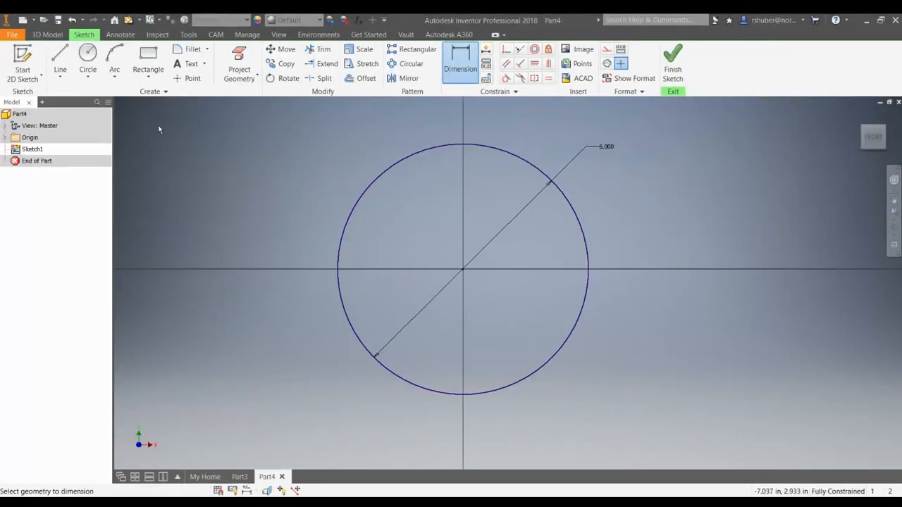
- Draw a concentric 5 in diameter circle at the origin inside the first
click(87, 60)
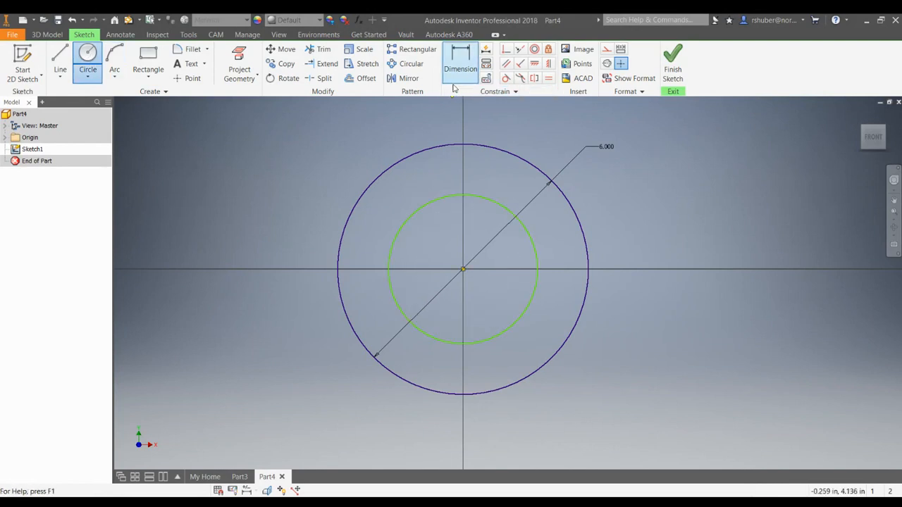
click(500, 182)
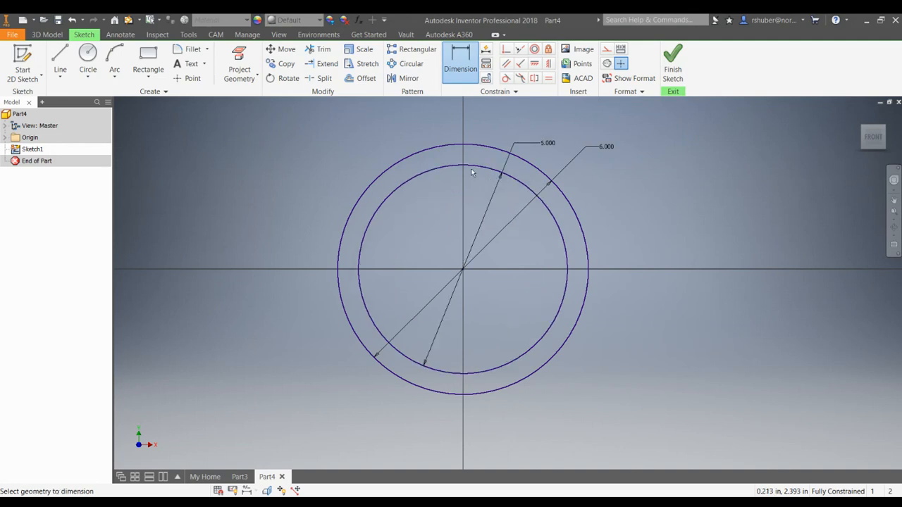
mouse_move(580, 265)
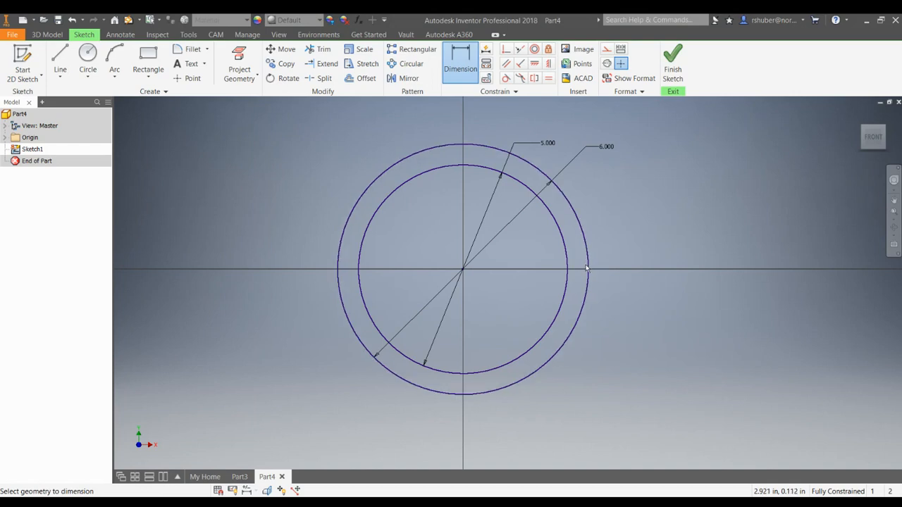
mouse_move(578, 266)
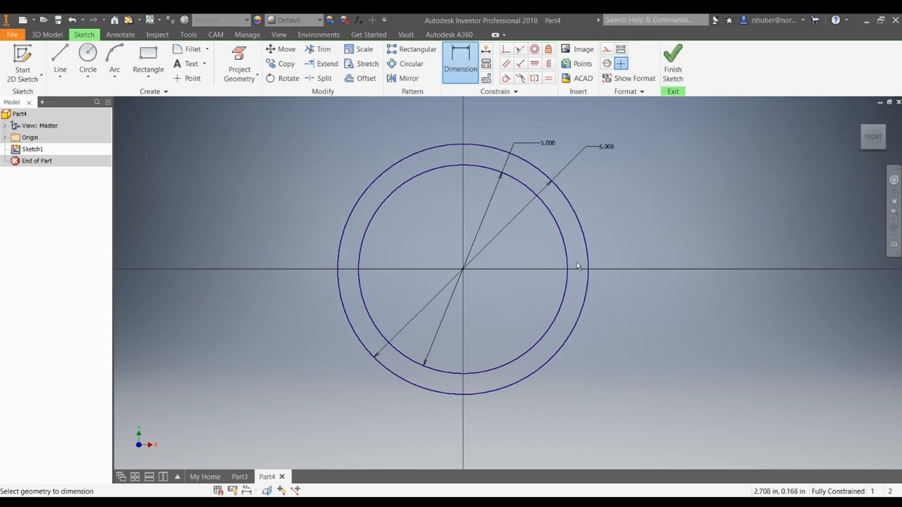
mouse_move(575, 246)
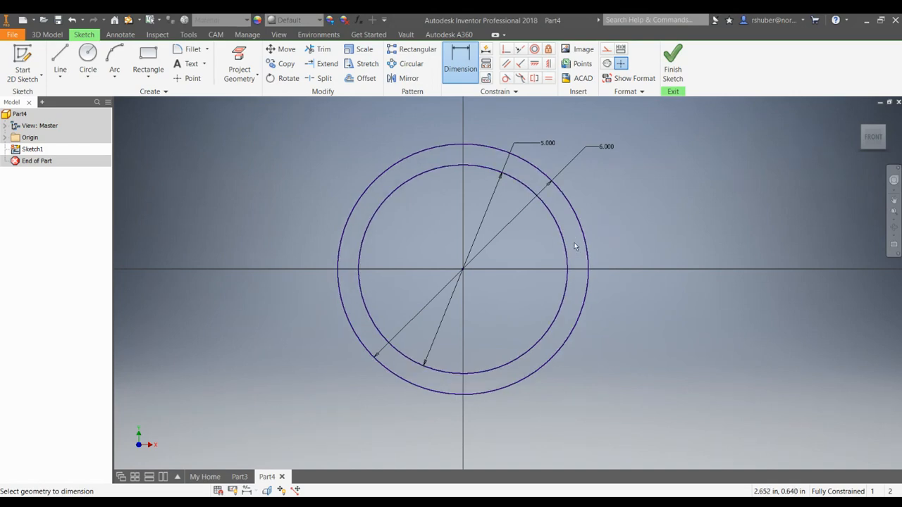
mouse_move(585, 270)
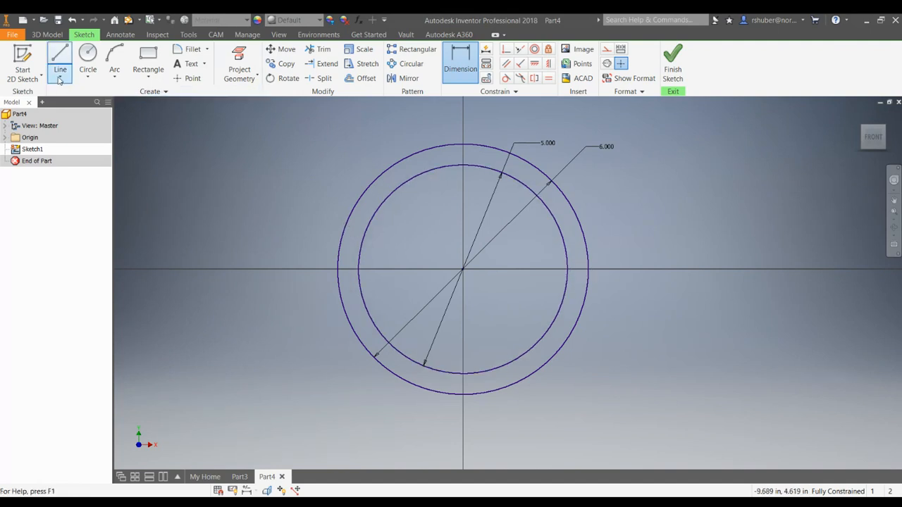
- Draw a line out from the origin past both circles, dimensioned 20° above horizontal
click(60, 58)
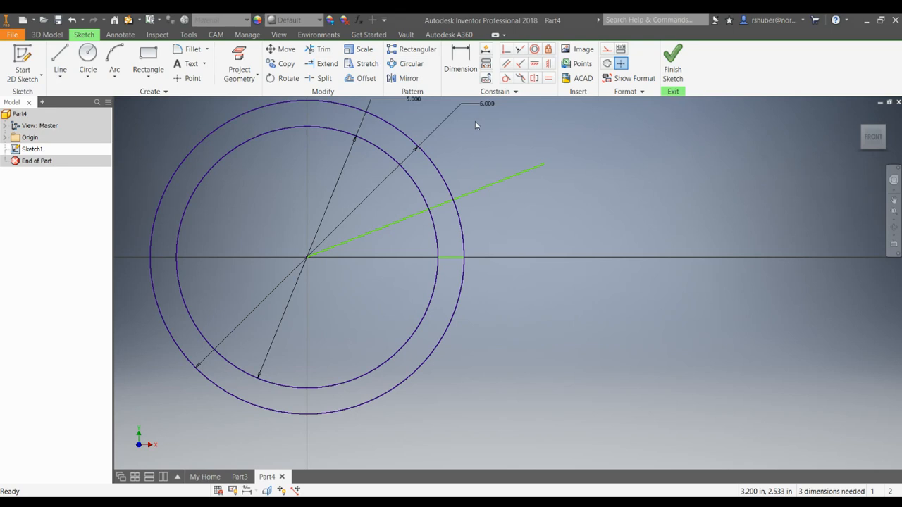
click(460, 64)
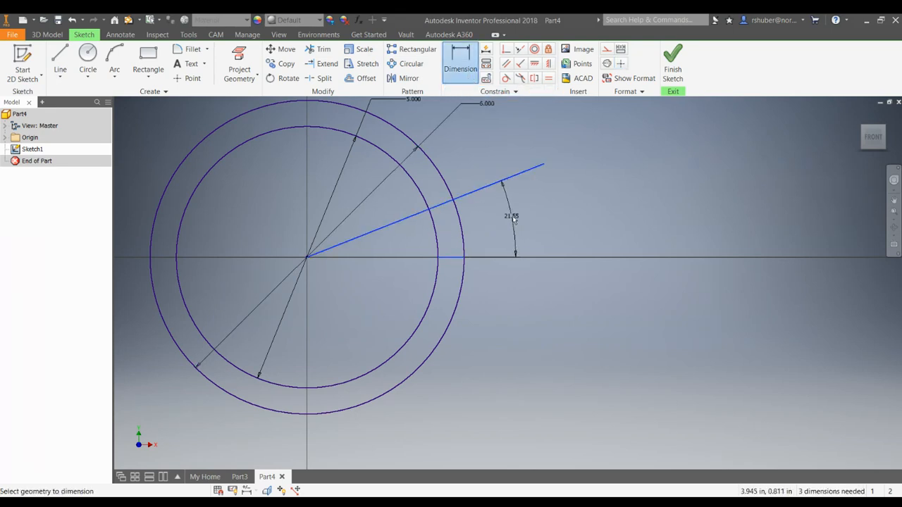
click(511, 216)
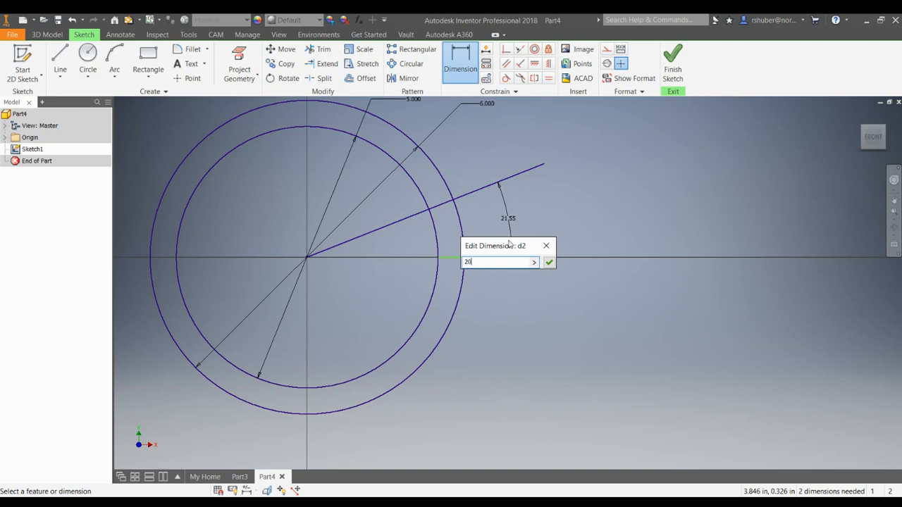
click(548, 262)
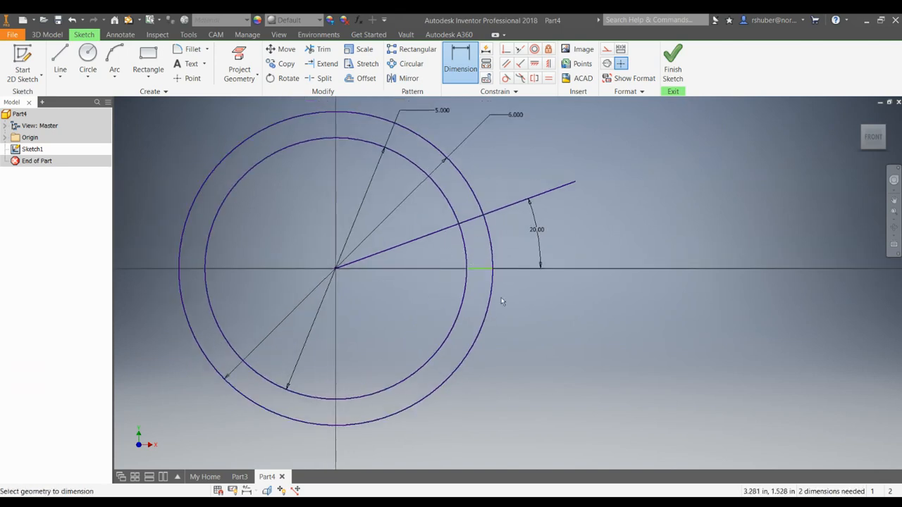
- Trim the line overhang outside the ring and sketch the slanted tooth edge
click(320, 49)
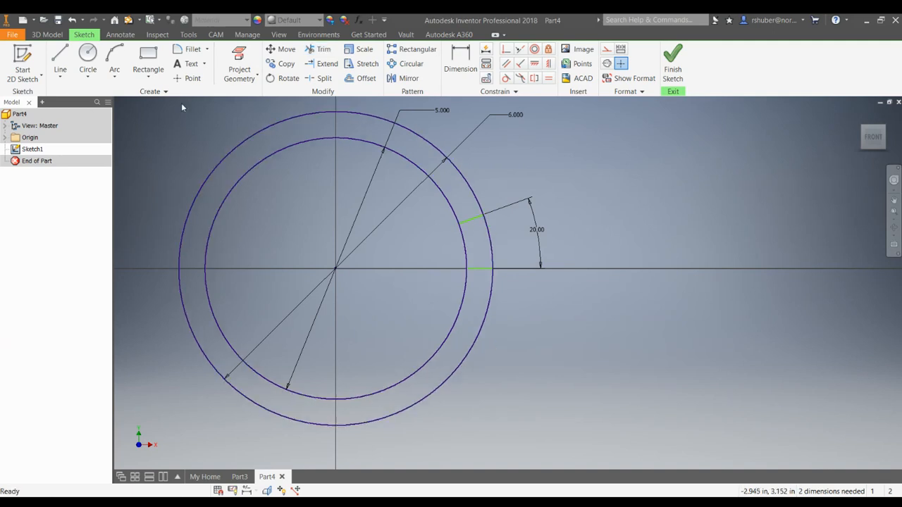
click(60, 55)
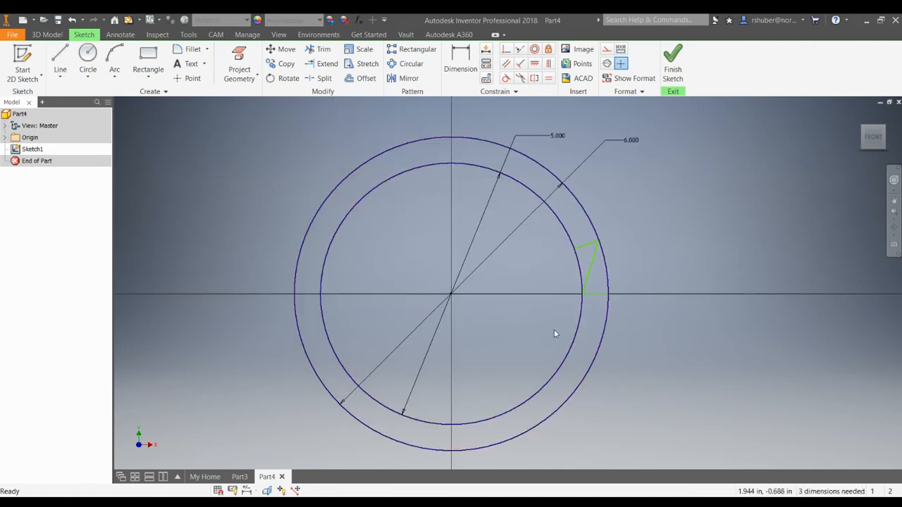
mouse_move(596, 302)
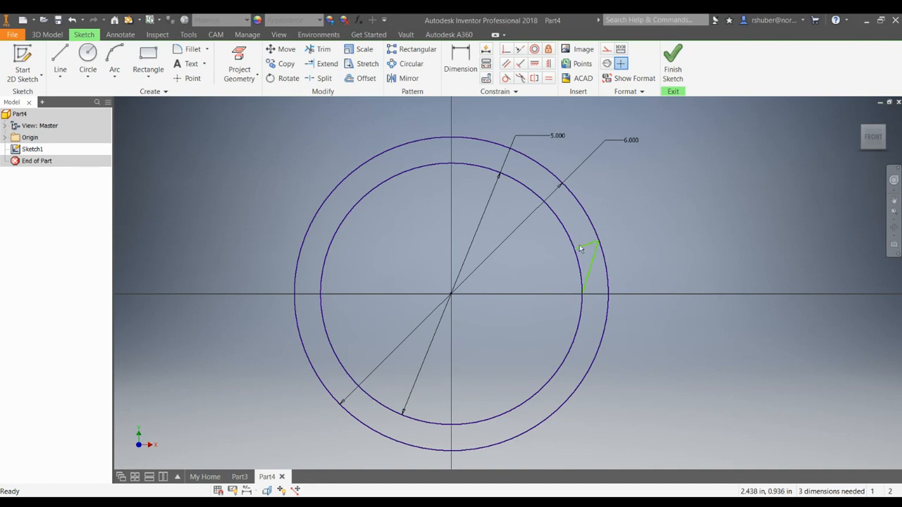
mouse_move(524, 275)
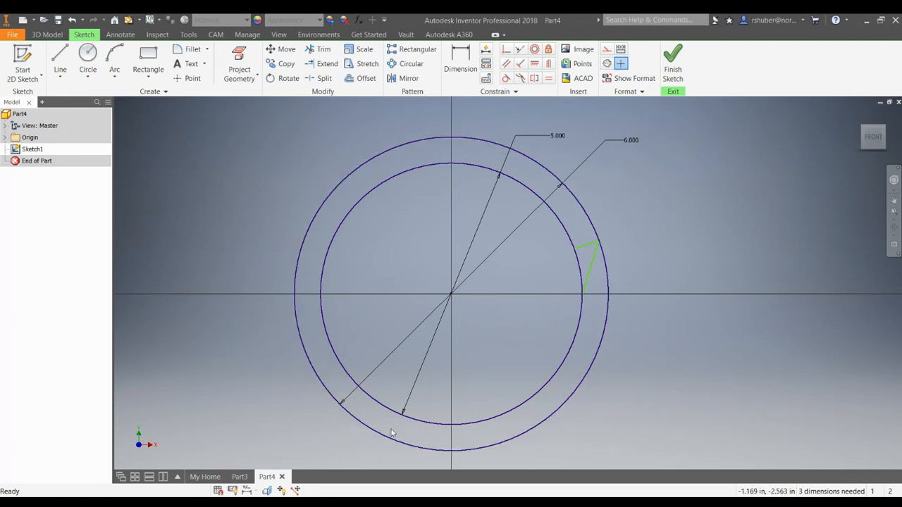
mouse_move(518, 268)
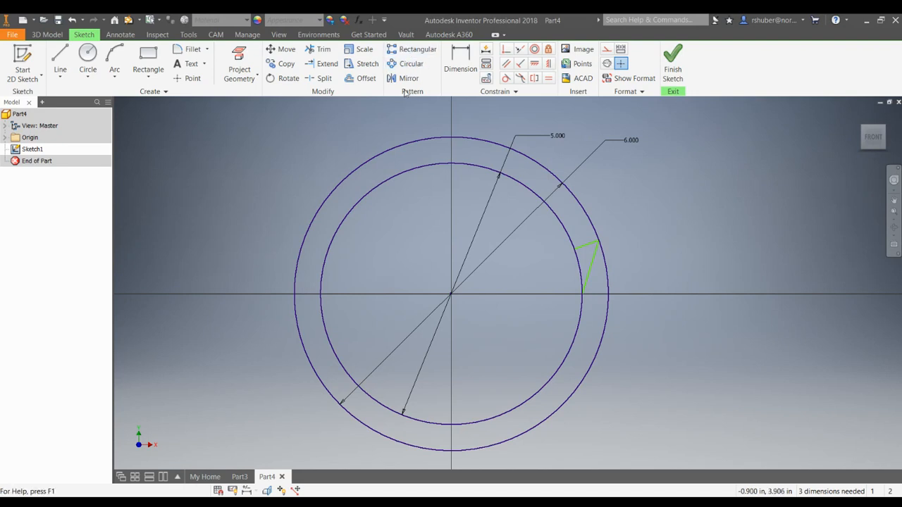
mouse_move(410, 95)
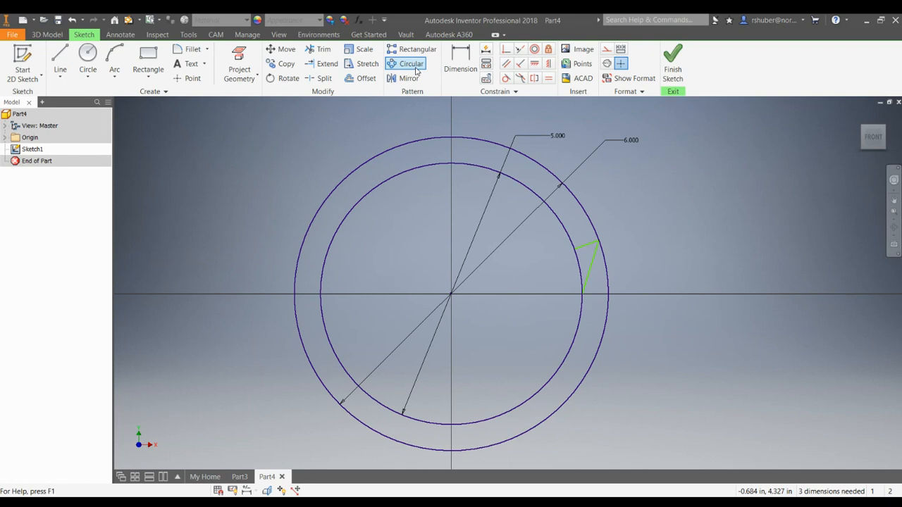
mouse_move(409, 63)
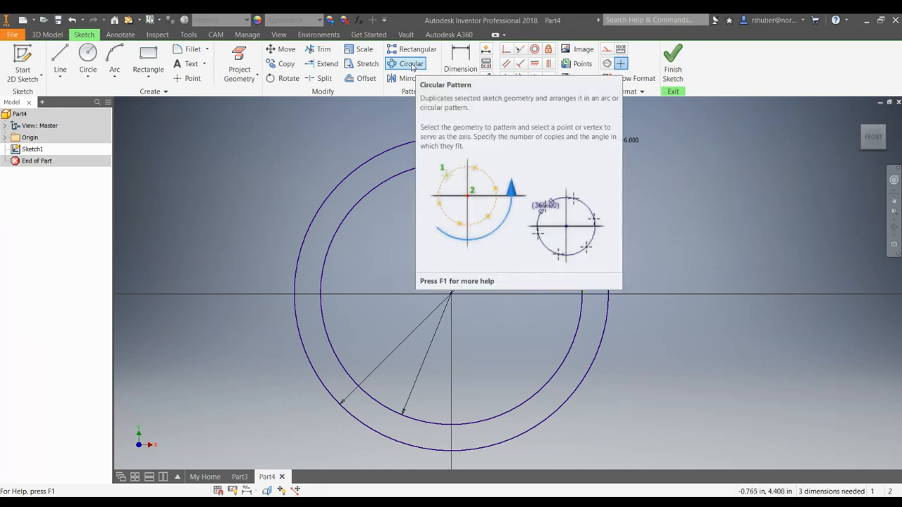
- Circular-pattern the tooth lines 18 times about the sketch centre, with Associative unchecked
click(405, 64)
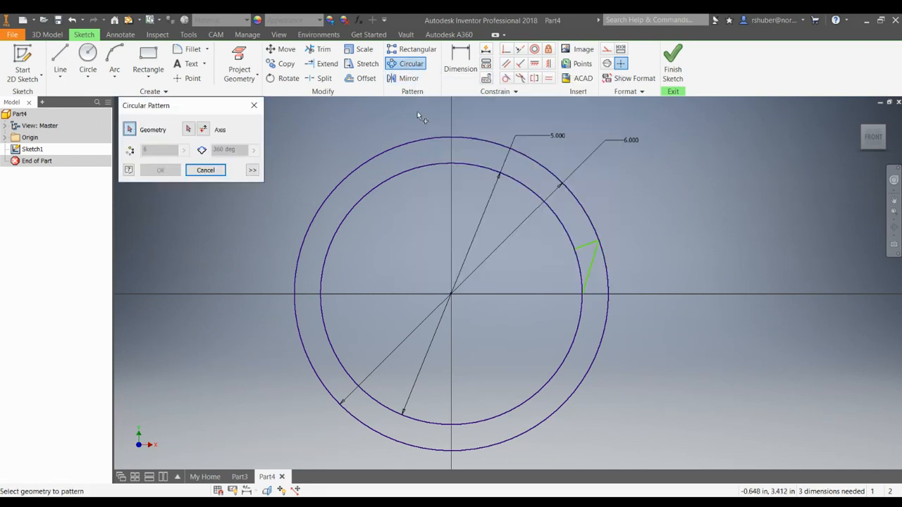
mouse_move(591, 256)
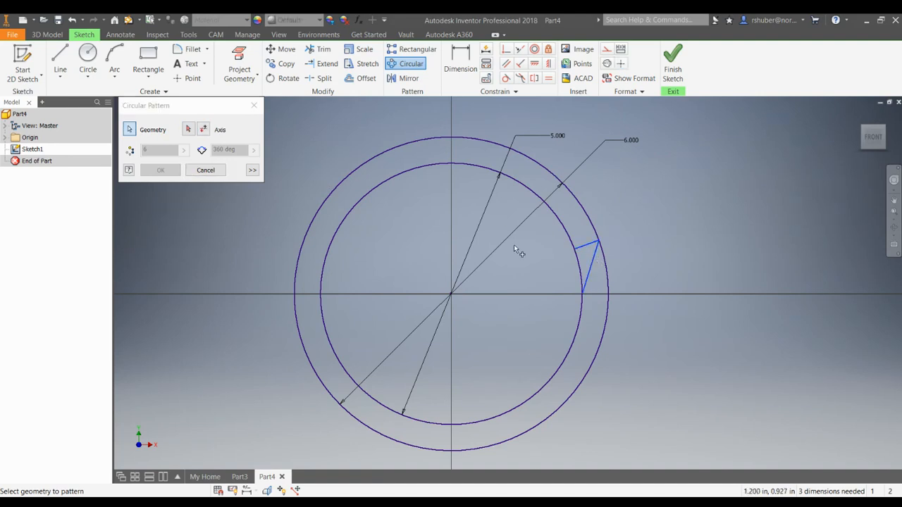
mouse_move(343, 197)
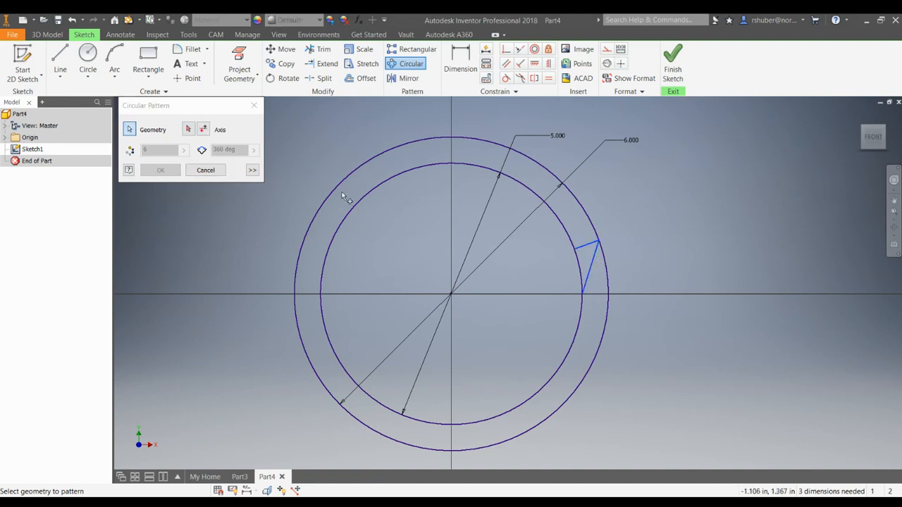
click(189, 129)
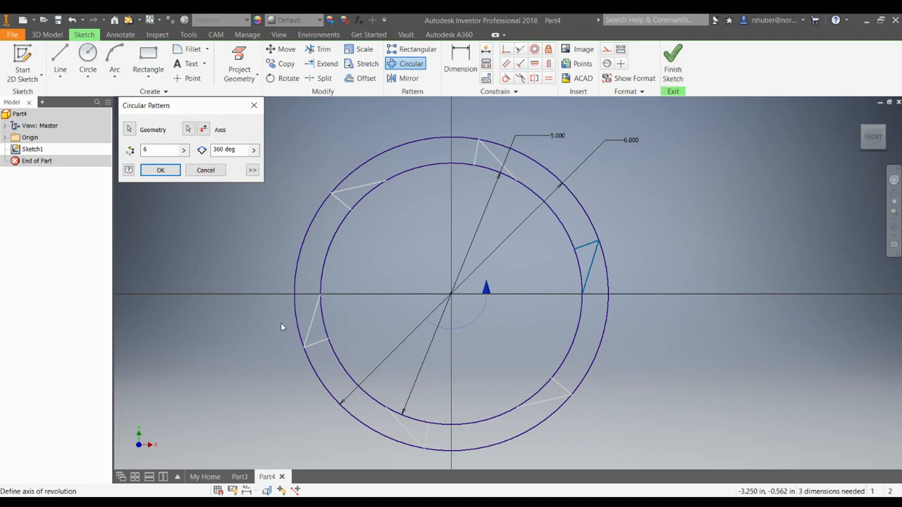
click(159, 149)
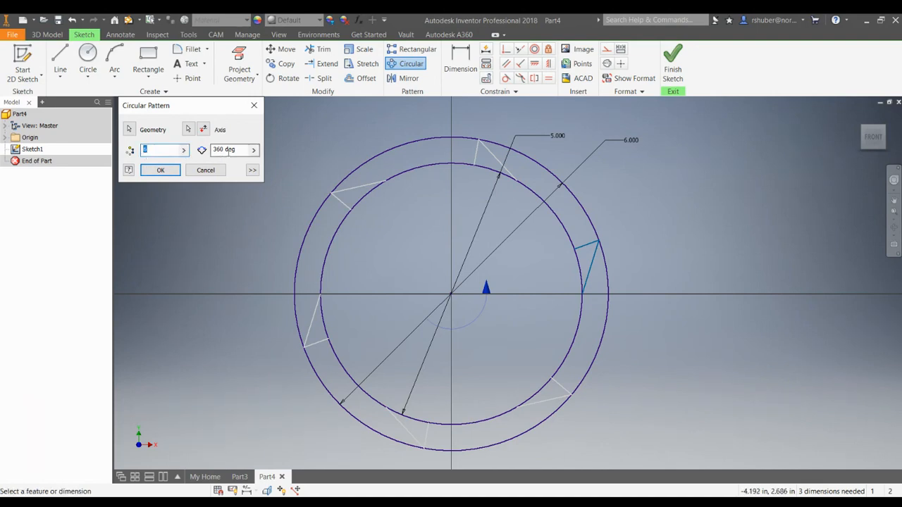
mouse_move(226, 150)
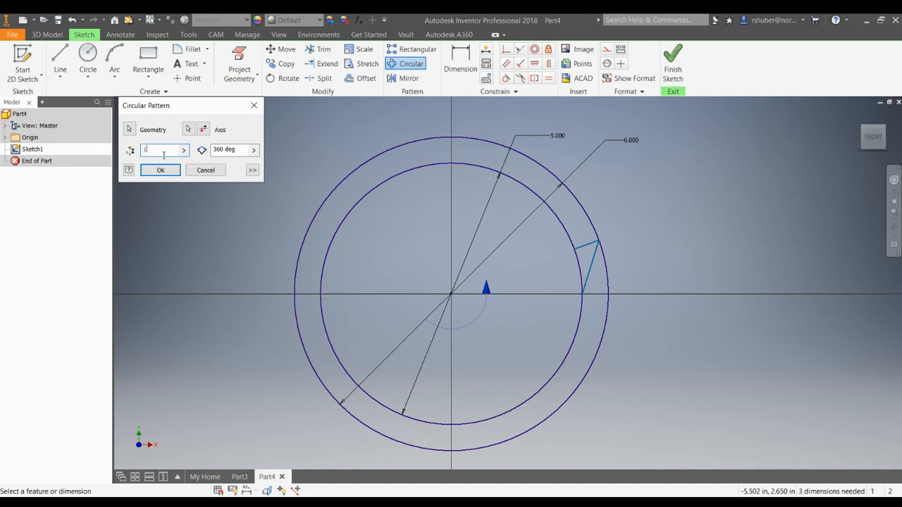
text(18)
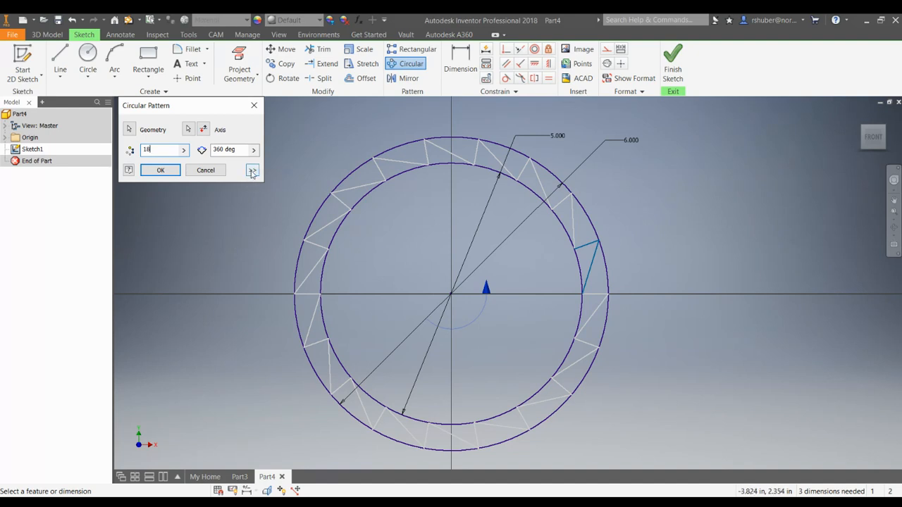
click(252, 170)
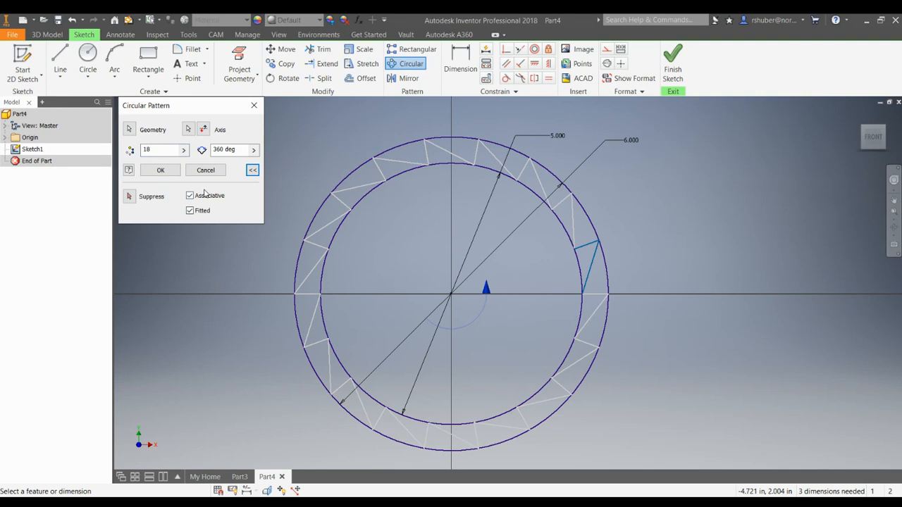
mouse_move(549, 217)
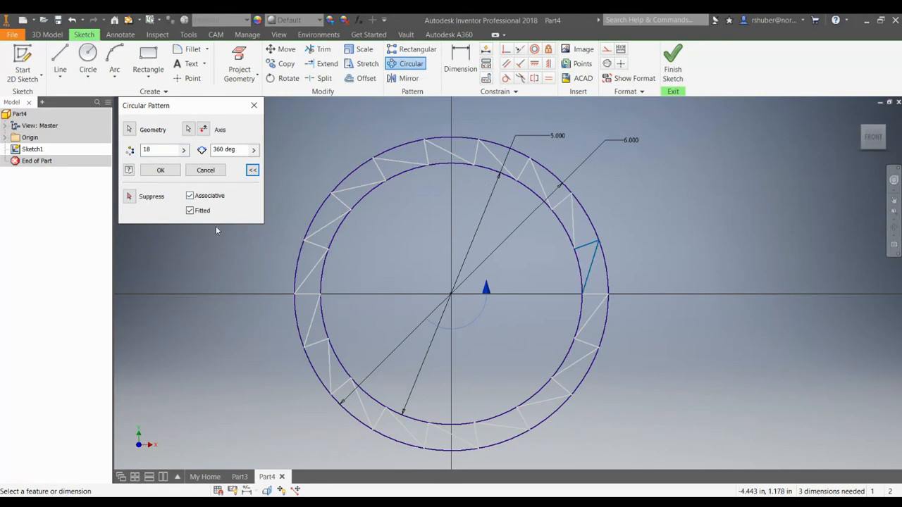
click(190, 195)
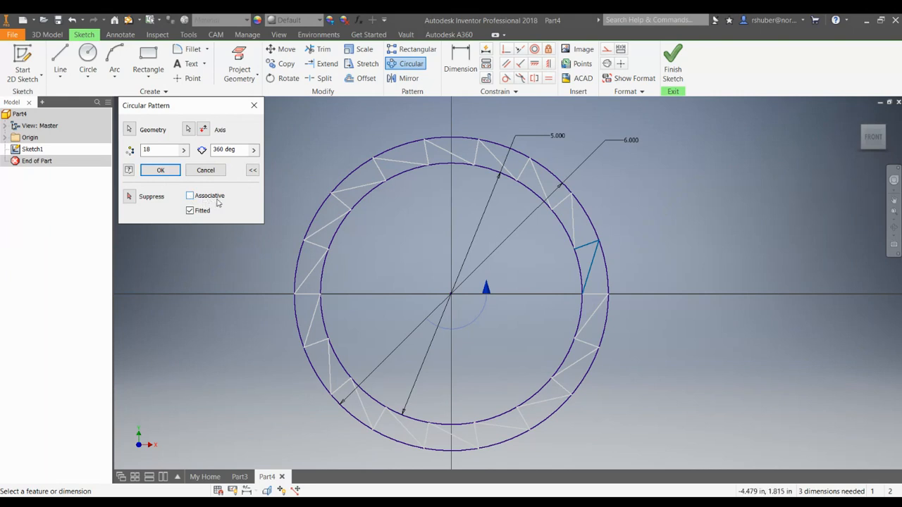
mouse_move(352, 205)
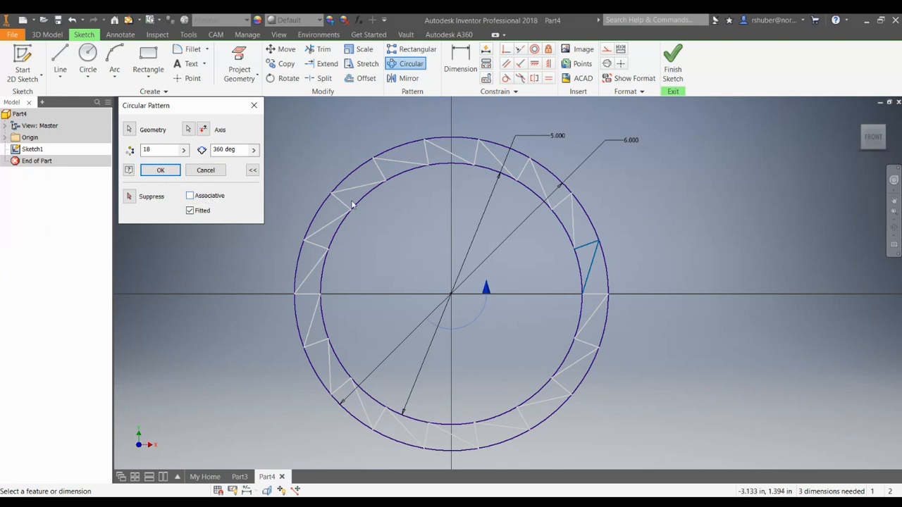
mouse_move(329, 264)
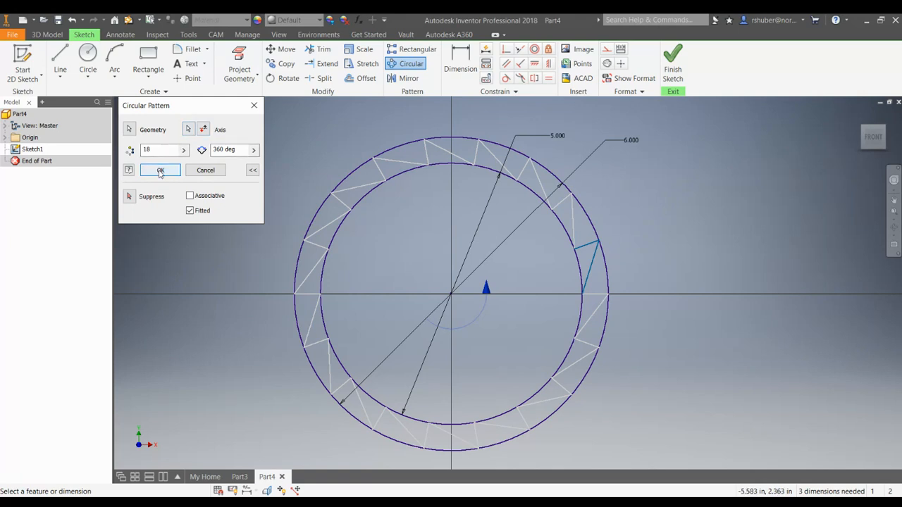
click(160, 170)
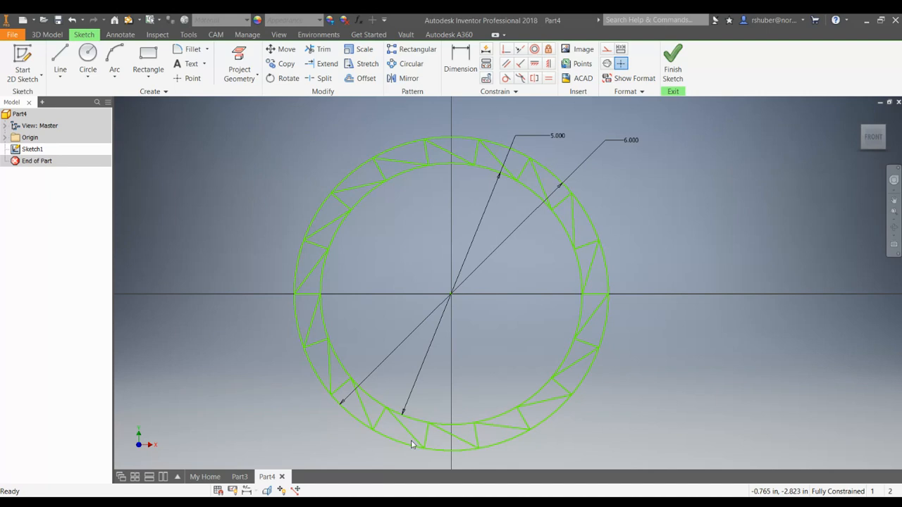
mouse_move(434, 279)
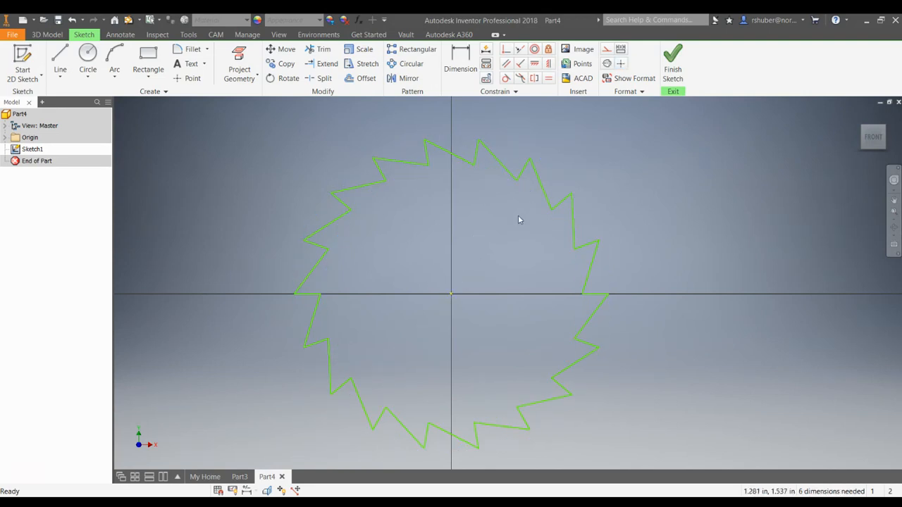
- Orbit to an angled view of the finished sawtooth sketch
drag(520, 220, 500, 267)
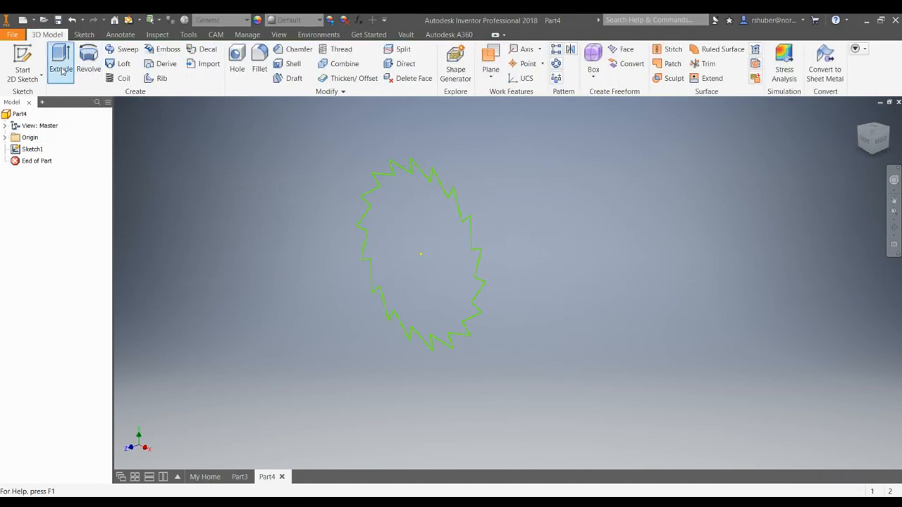
click(63, 60)
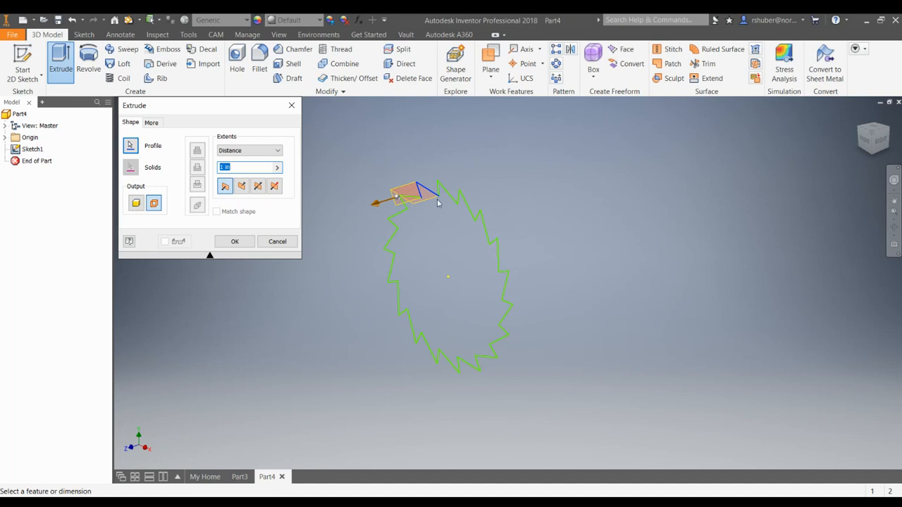
mouse_move(352, 307)
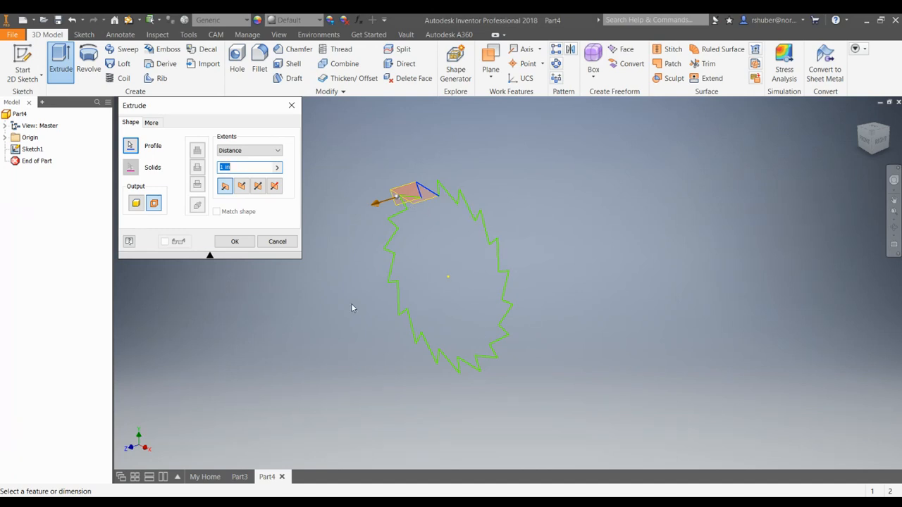
mouse_move(472, 261)
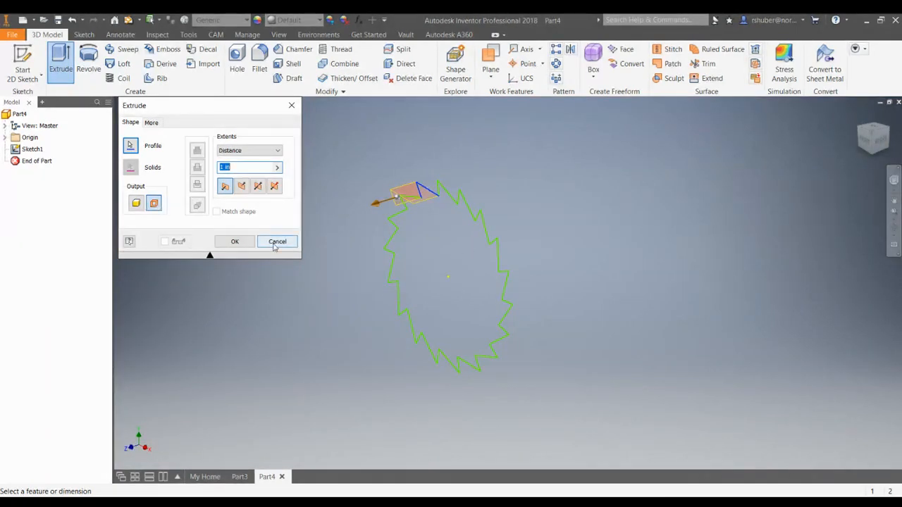
click(277, 241)
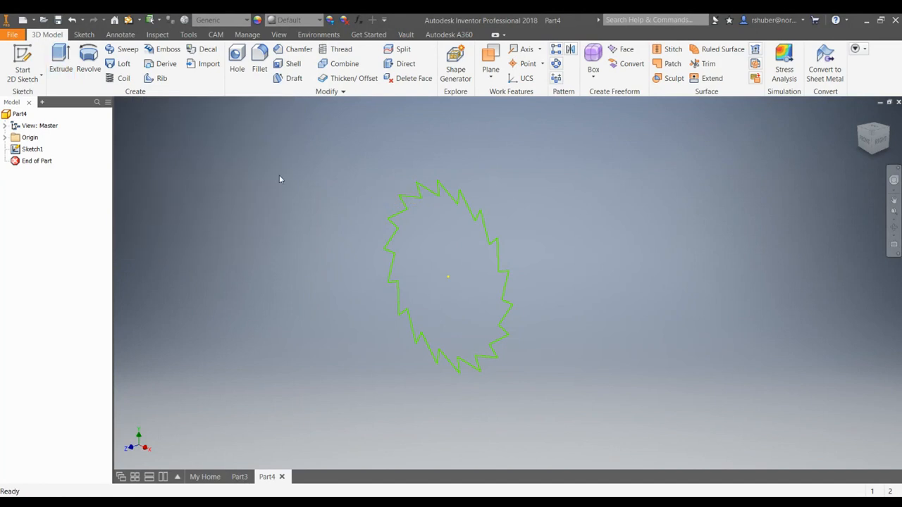
mouse_move(435, 217)
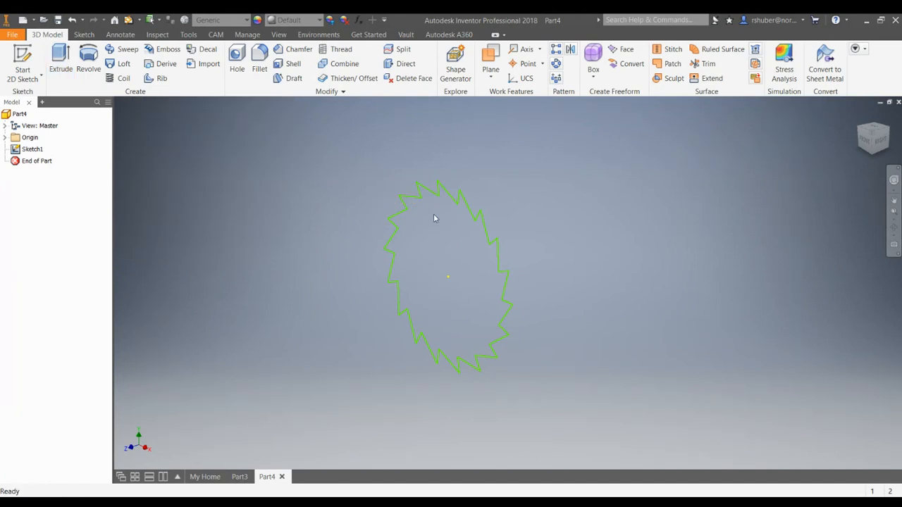
click(30, 137)
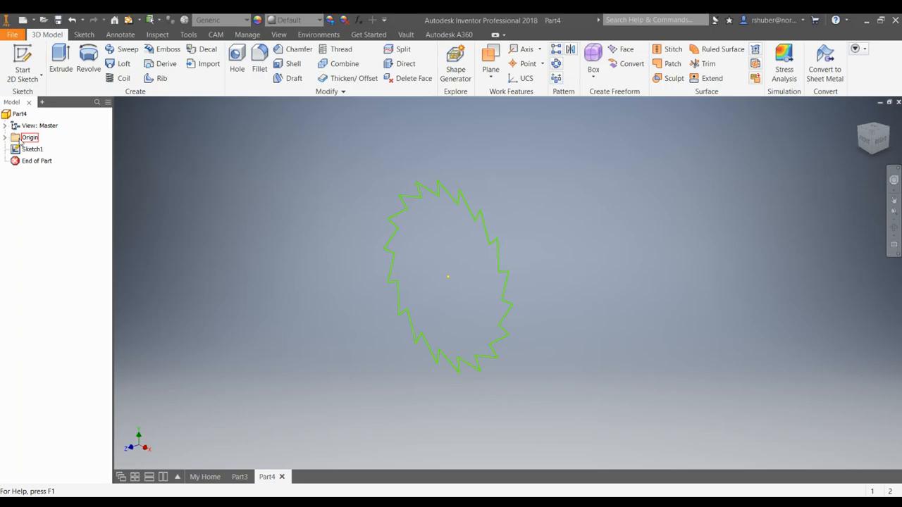
- Reopen Sketch1 and start Sketch Doctor's Diagnose Sketch with all five tests checked
double_click(32, 149)
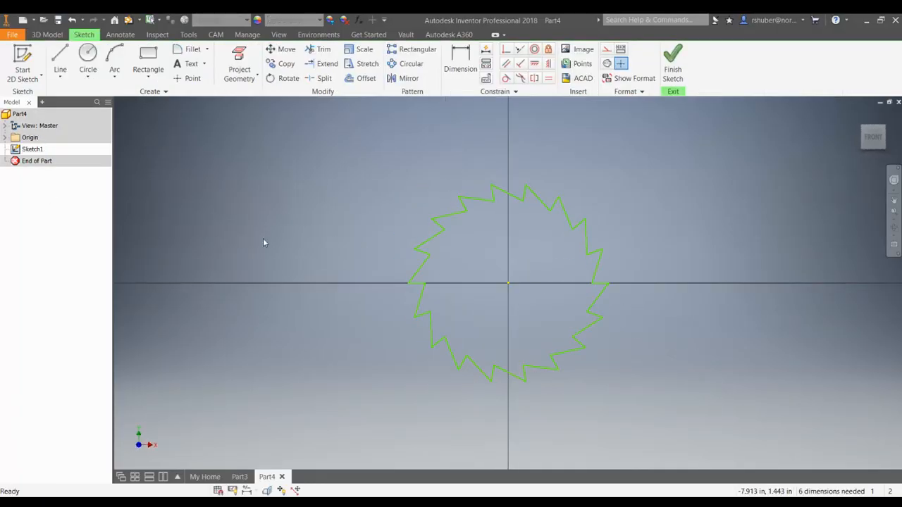
click(32, 148)
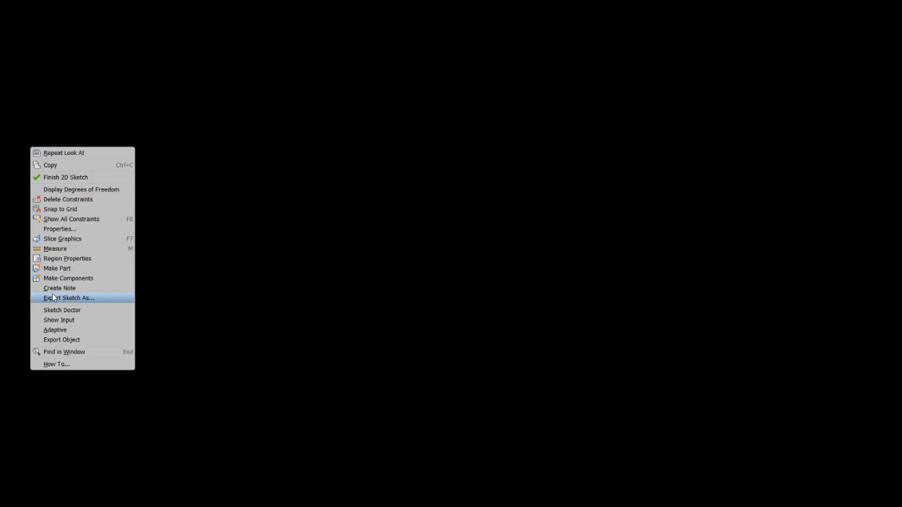
mouse_move(61, 310)
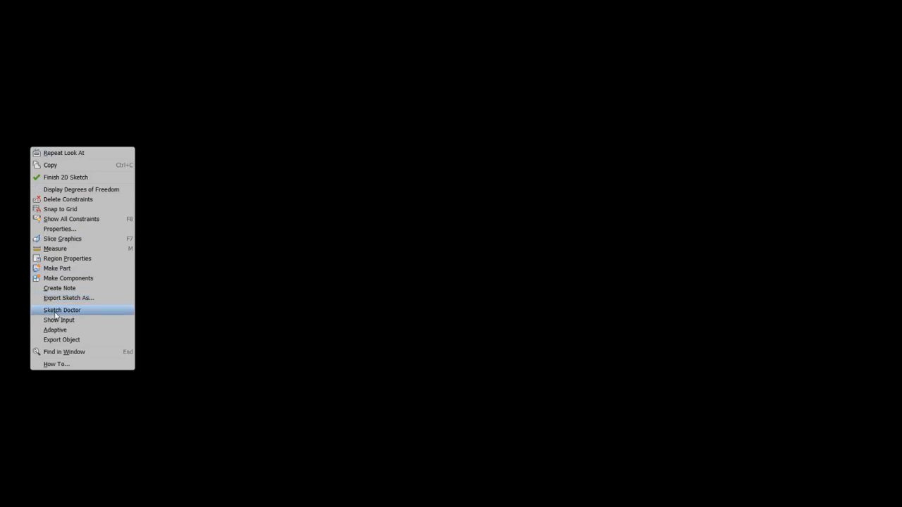
click(62, 310)
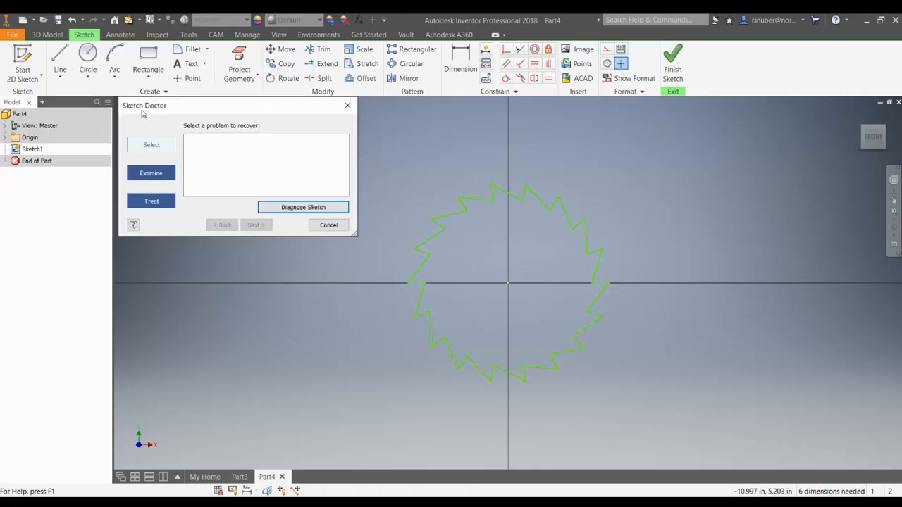
click(303, 207)
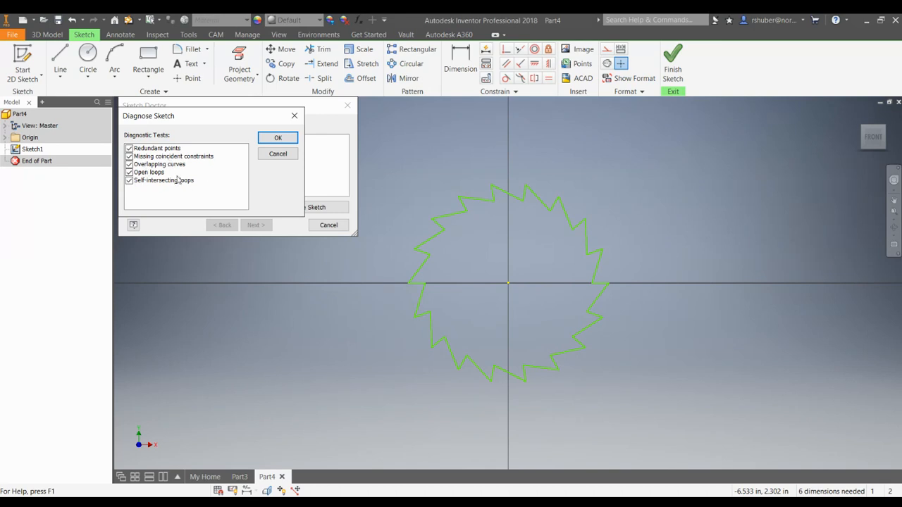
mouse_move(310, 229)
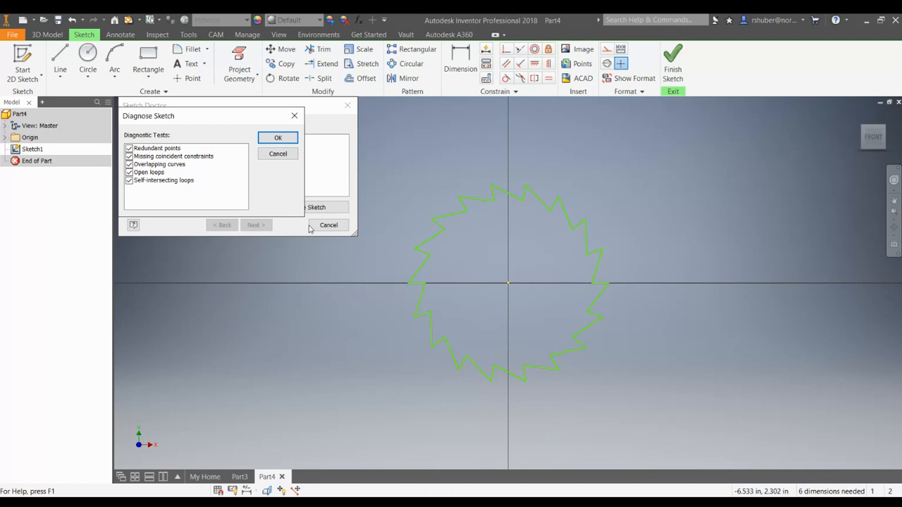
mouse_move(557, 259)
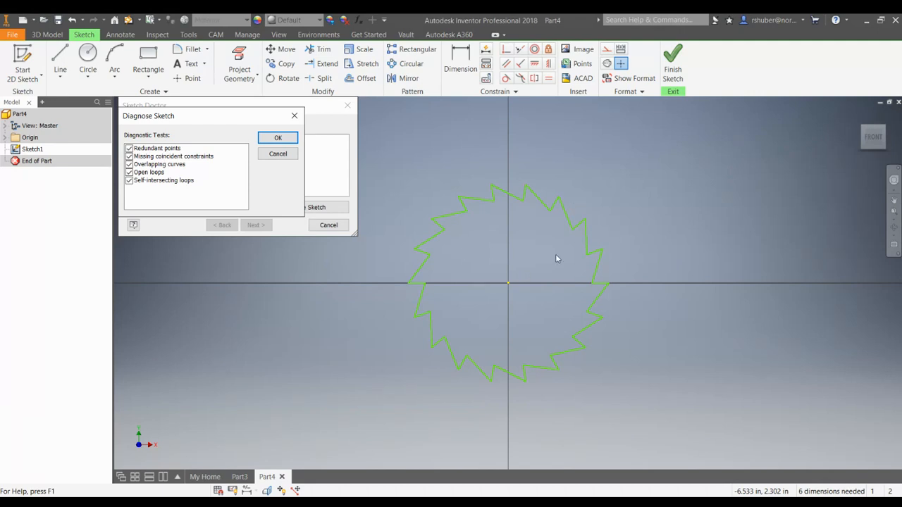
mouse_move(450, 354)
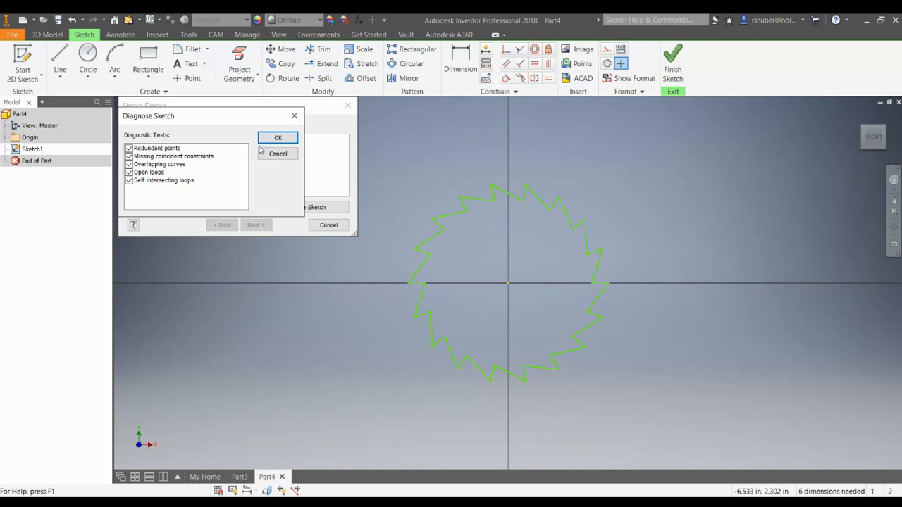
- Run the diagnosis and advance from Multiple sketch points to the Combine Sketch Points treatment
click(278, 137)
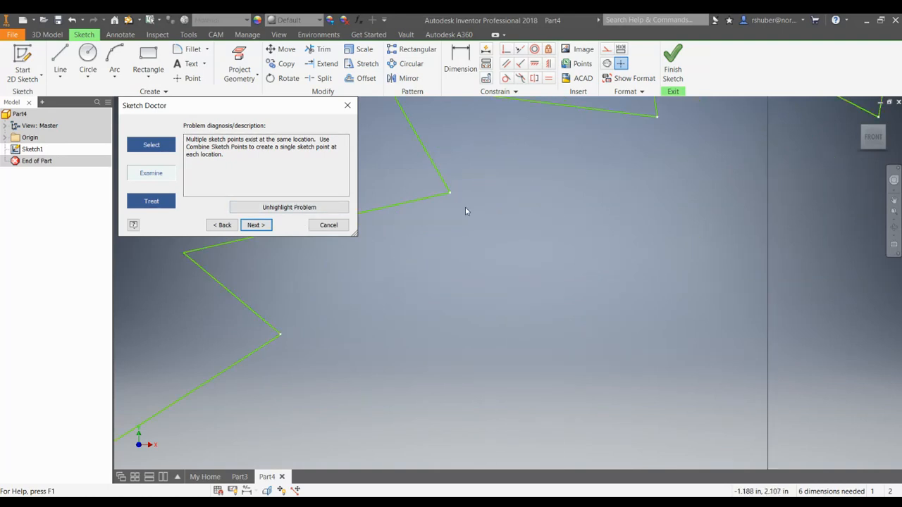
mouse_move(436, 190)
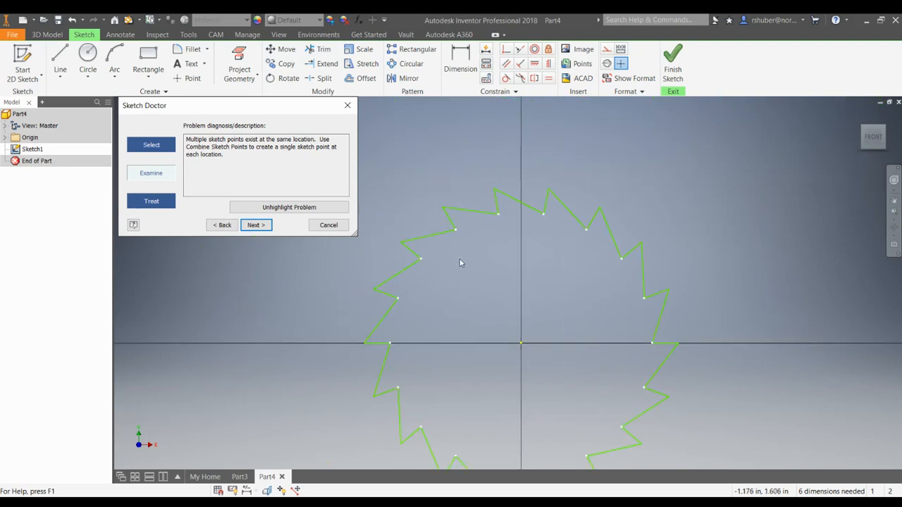
click(256, 225)
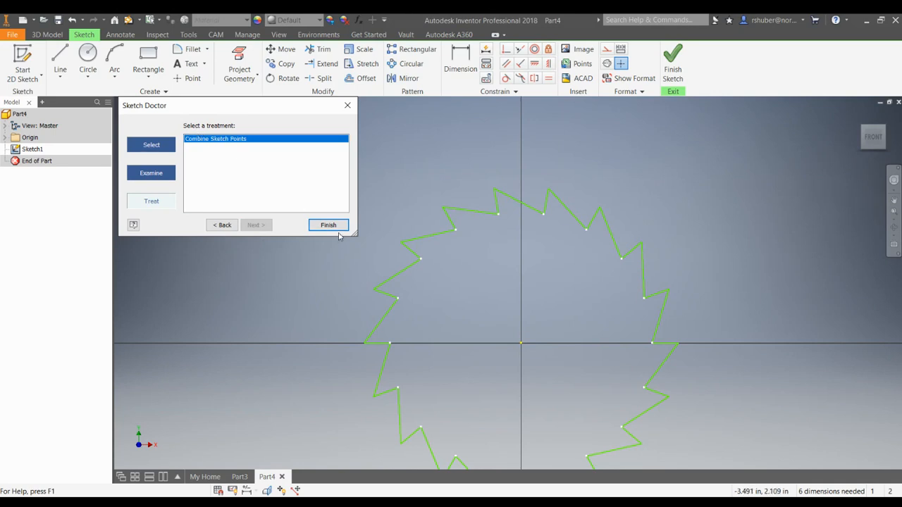
- Combine the duplicate sketch points, accept both Redundant Points prompts, and finish the sketch
click(327, 225)
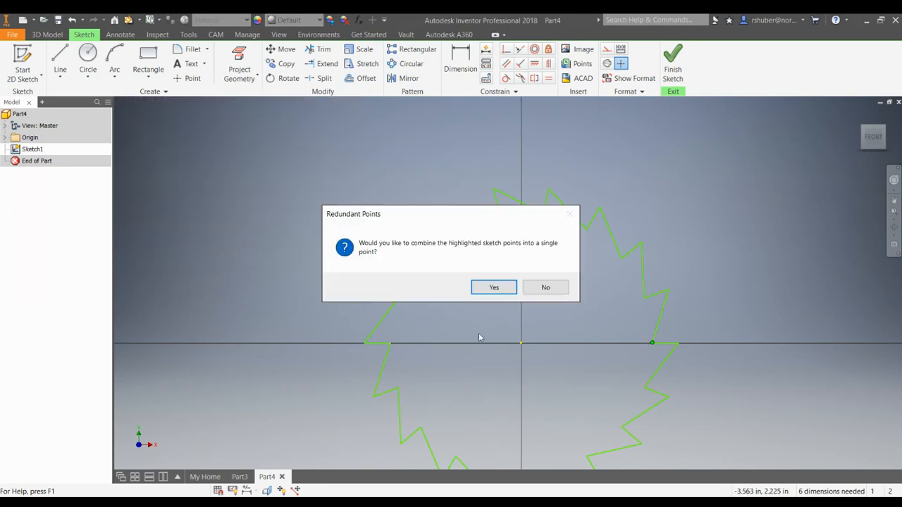
mouse_move(388, 267)
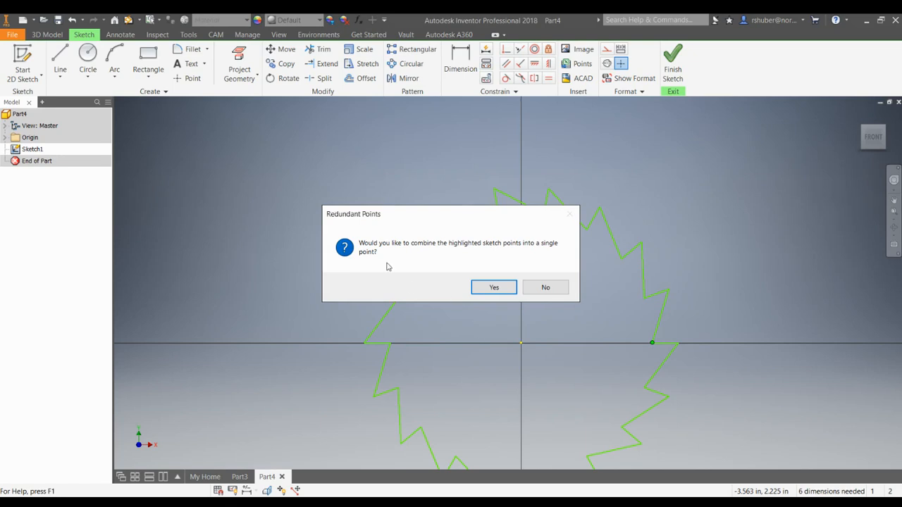
mouse_move(427, 263)
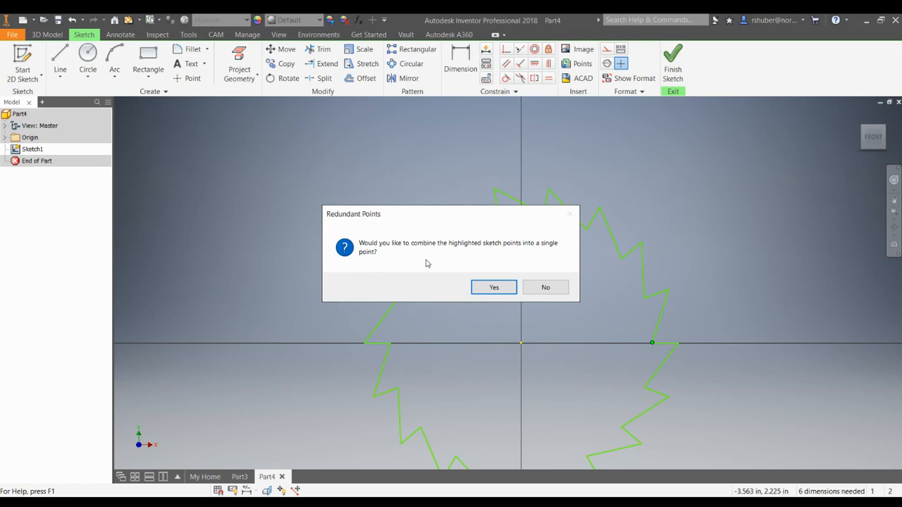
mouse_move(478, 303)
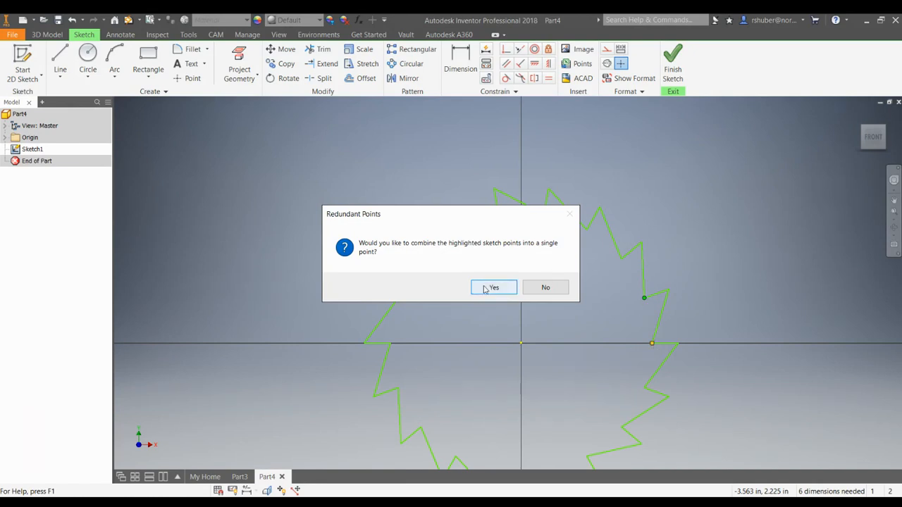
click(493, 287)
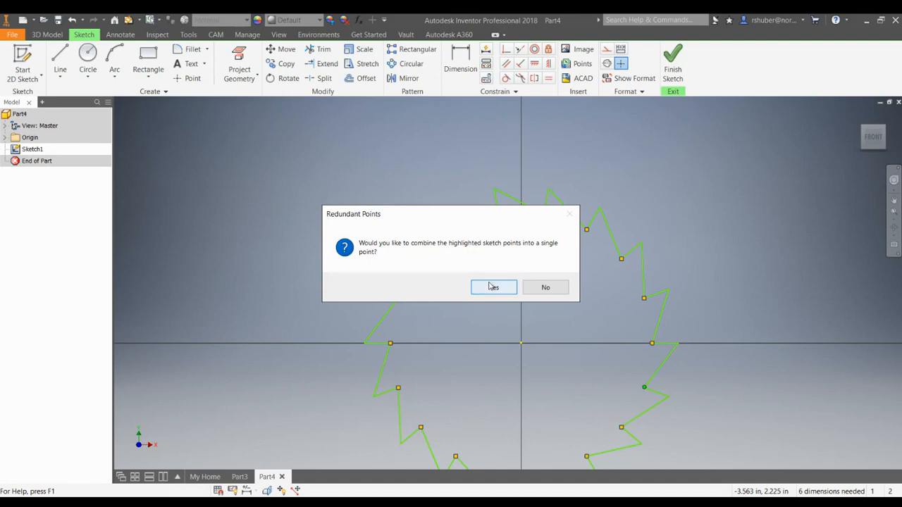
click(493, 287)
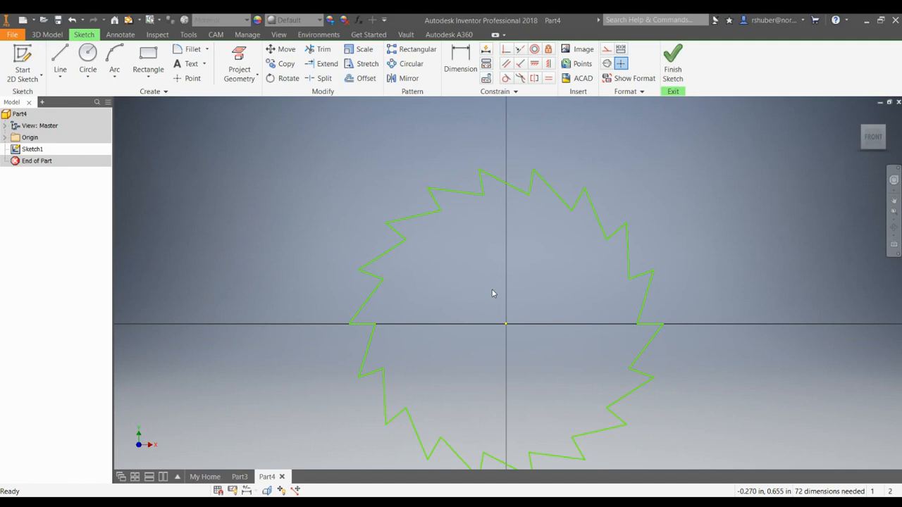
scroll(down, 3)
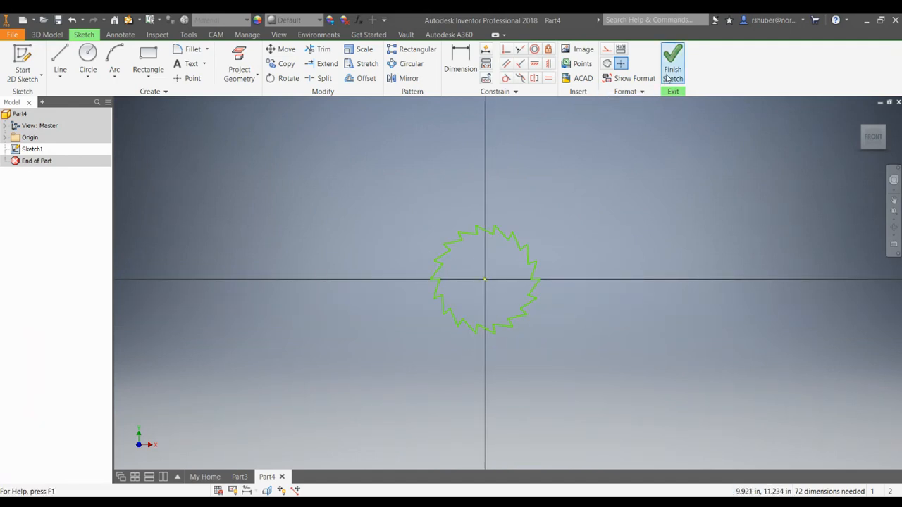
click(672, 60)
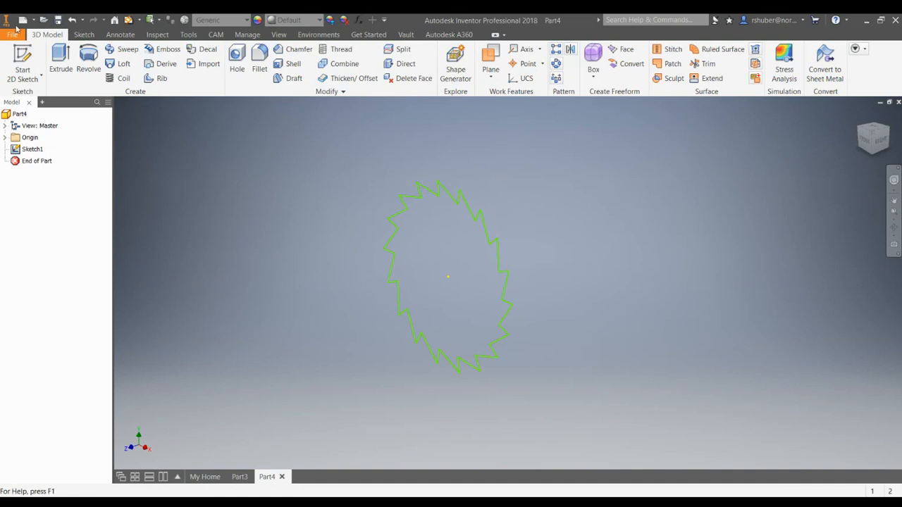
- Extrude the sawtooth outline 0.125 in to create Extrusion1, the solid ratchet plate
click(59, 56)
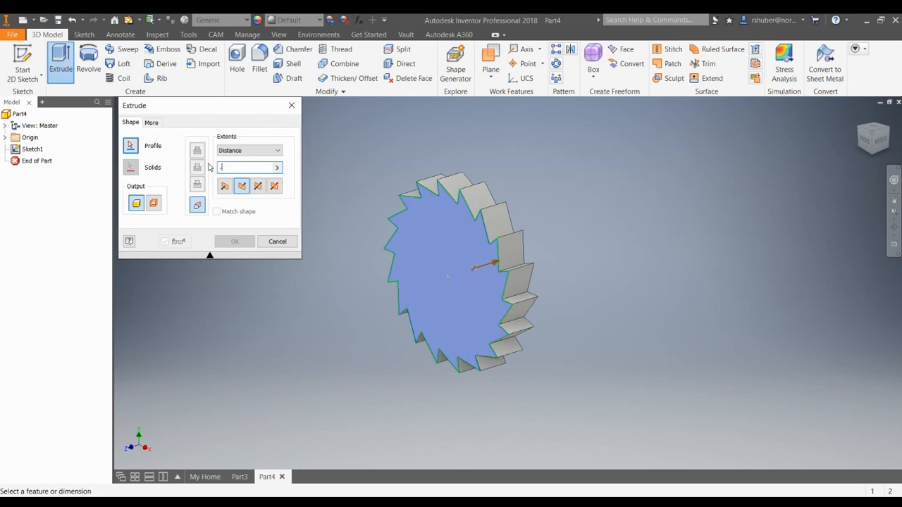
text(.125)
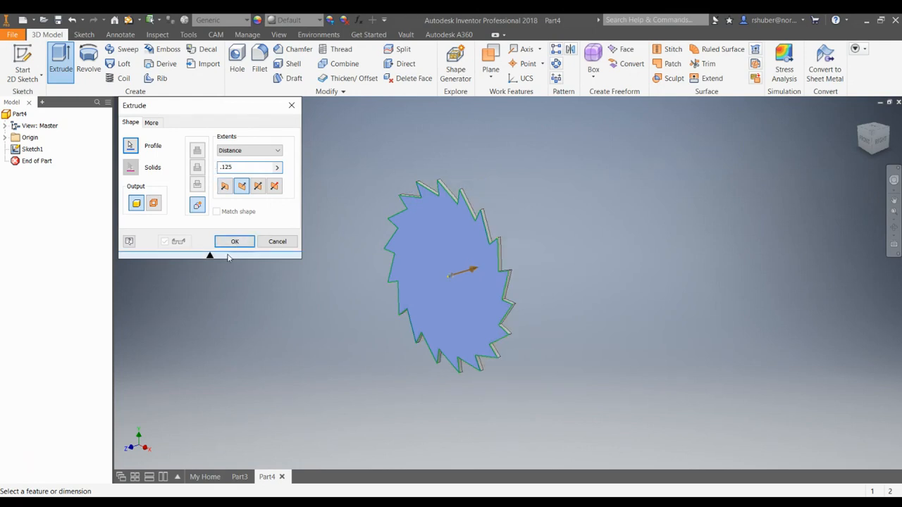
click(235, 241)
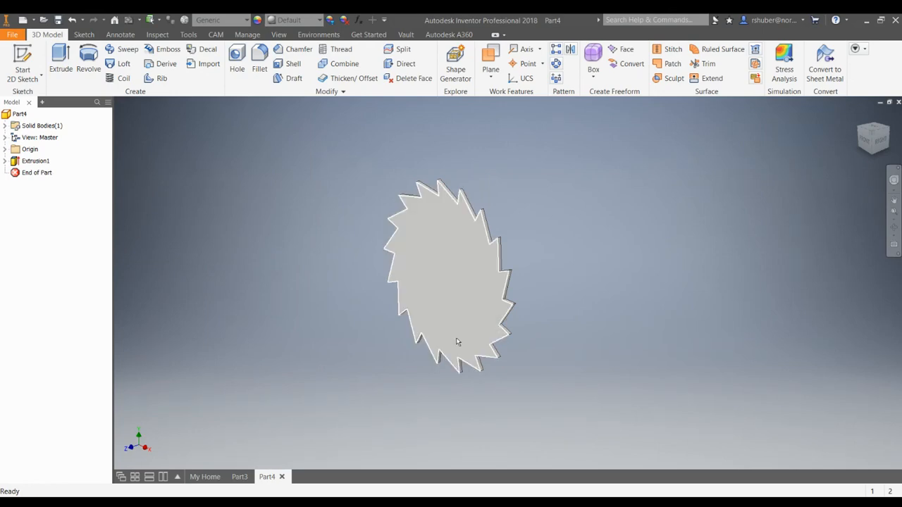
click(458, 343)
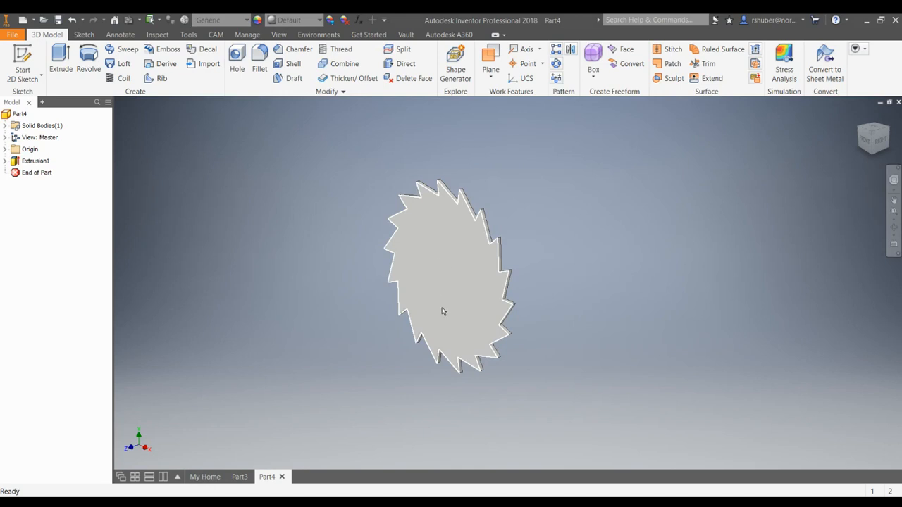
mouse_move(446, 279)
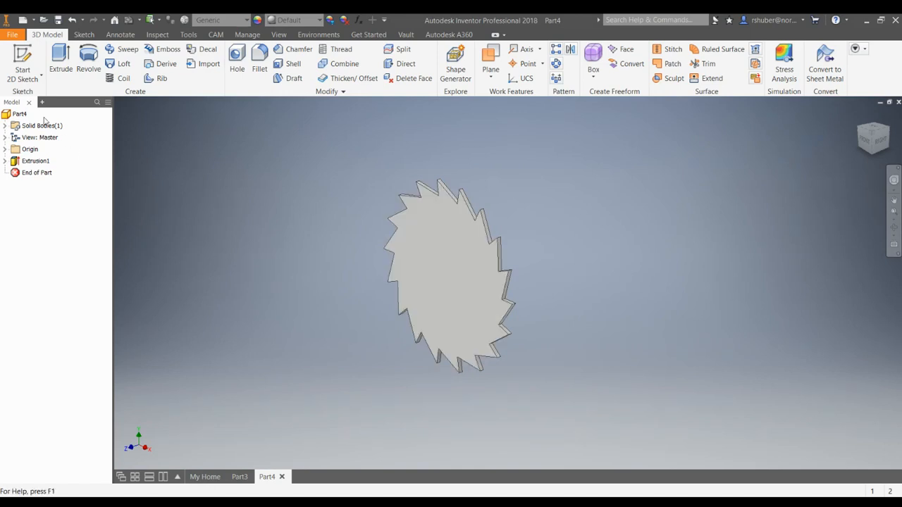
- Start a new 2D sketch, Sketch2, on the face of the ratchet plate
click(22, 60)
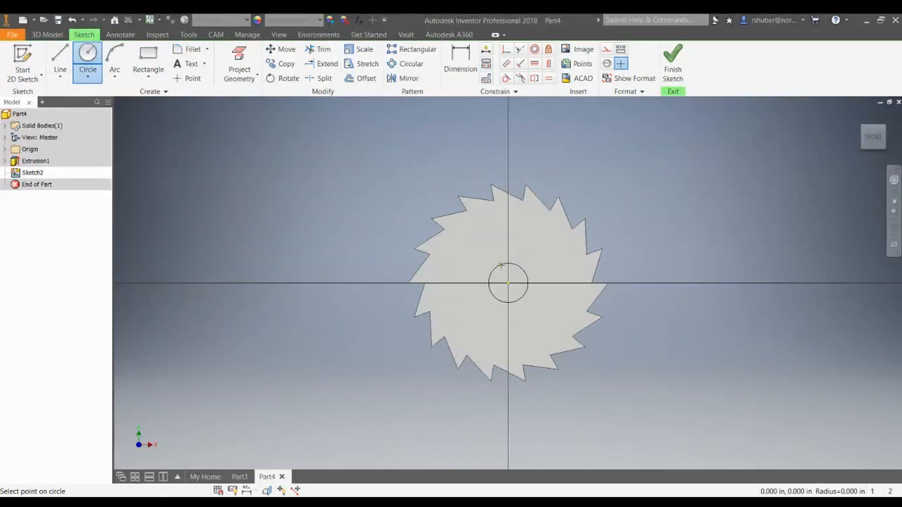
- Draw a circle at the sketch origin and dimension its diameter to 1.25 in
click(460, 60)
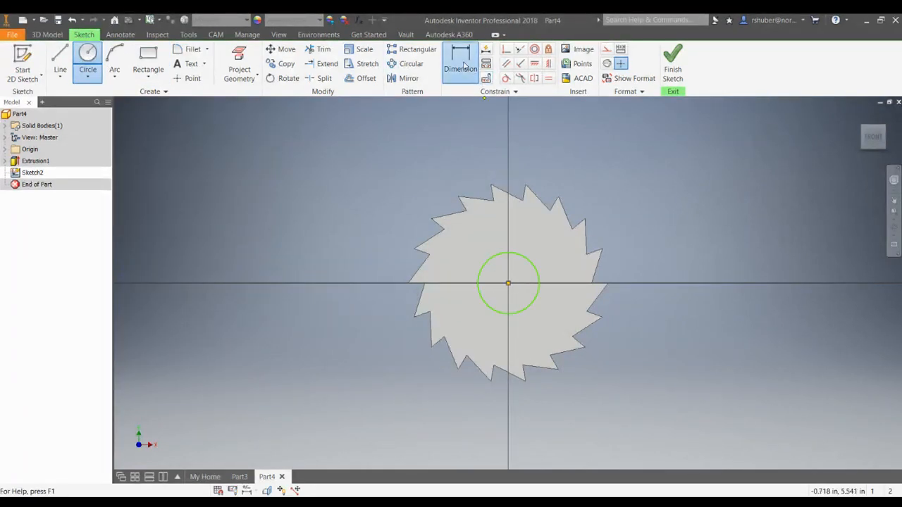
click(460, 59)
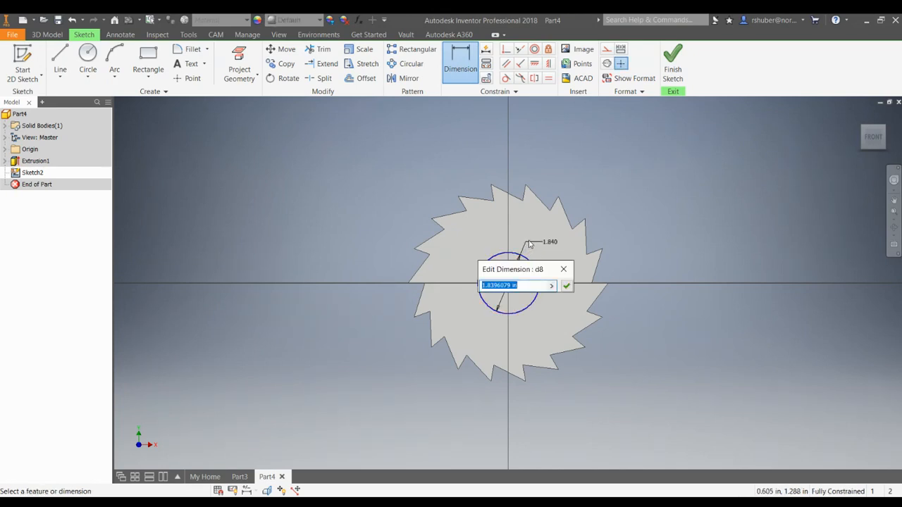
text(1.2)
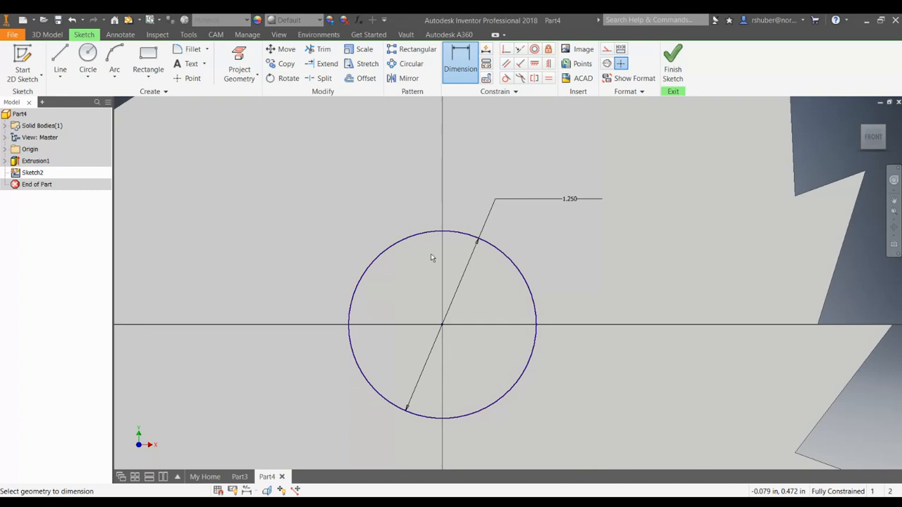
mouse_move(418, 213)
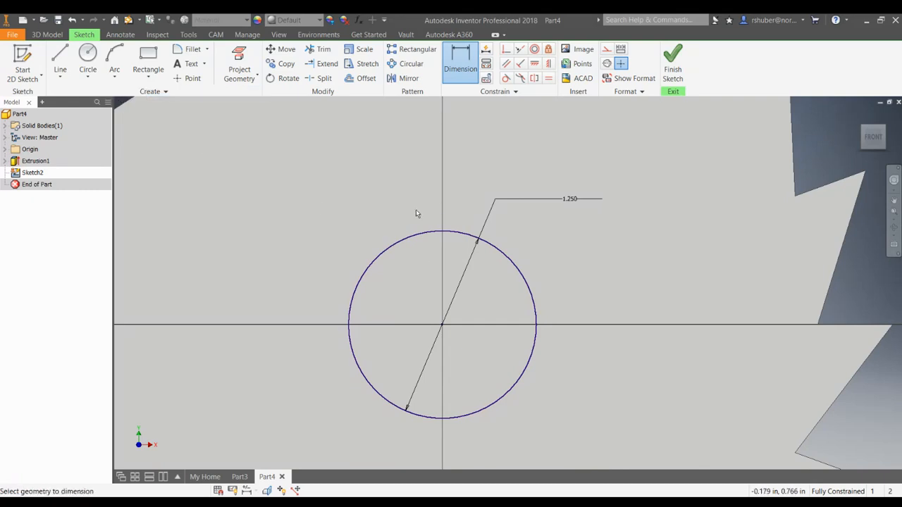
click(60, 53)
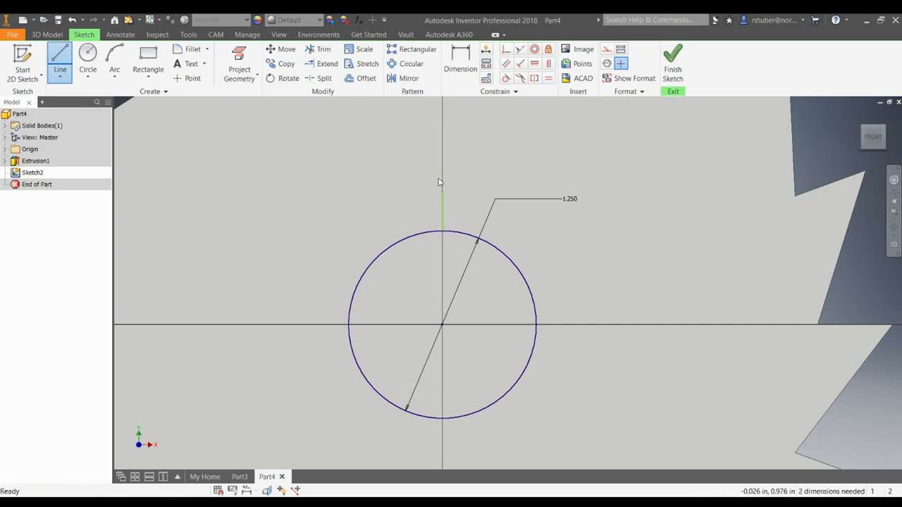
- Dimension the short vertical line above the bore circle to 0.125 in
click(460, 57)
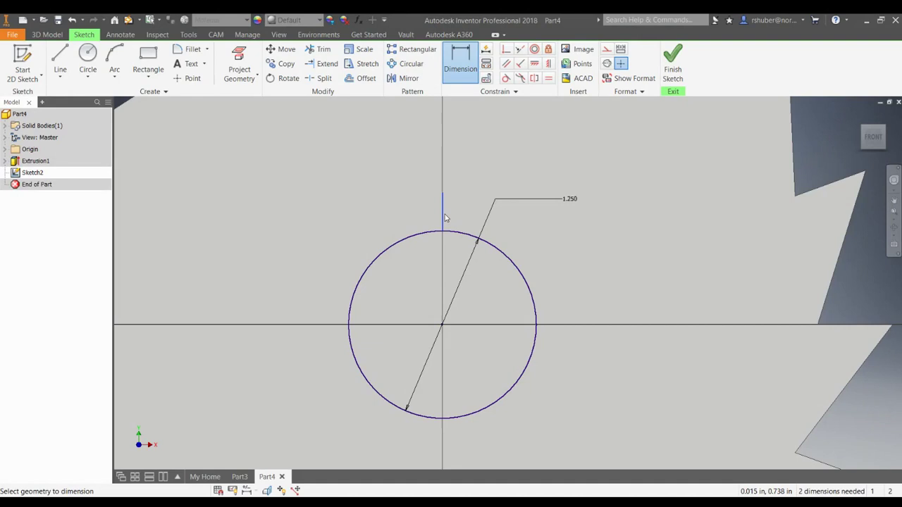
click(431, 204)
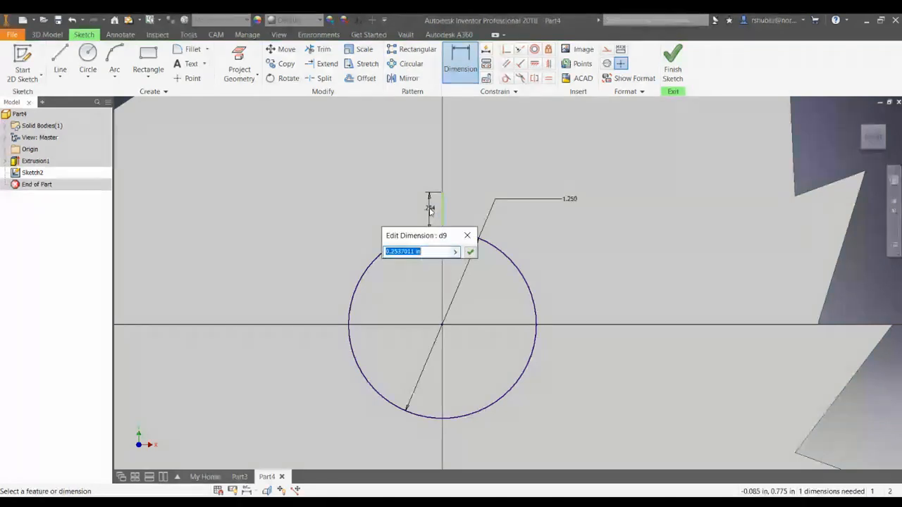
click(469, 252)
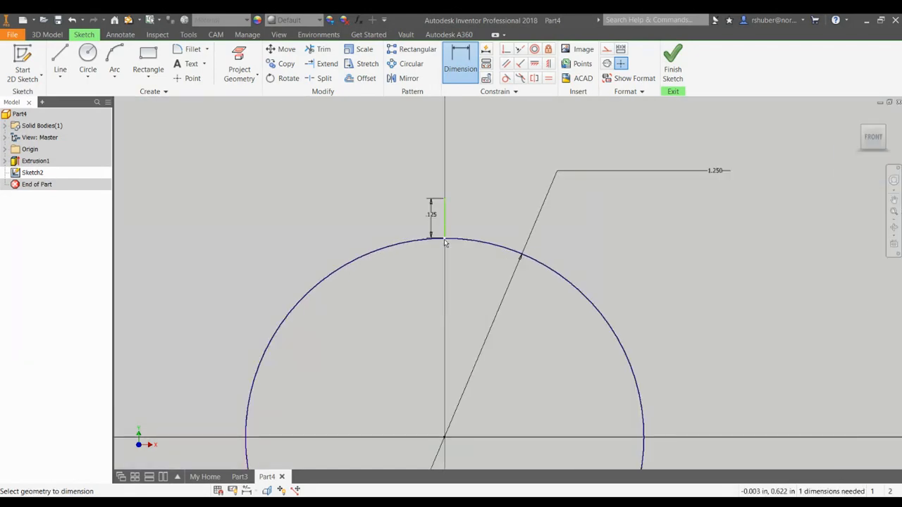
mouse_move(390, 203)
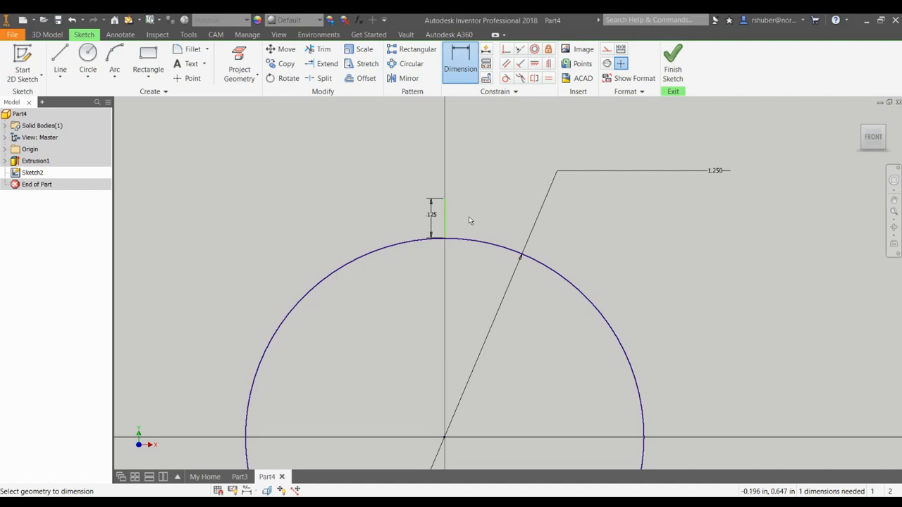
mouse_move(498, 263)
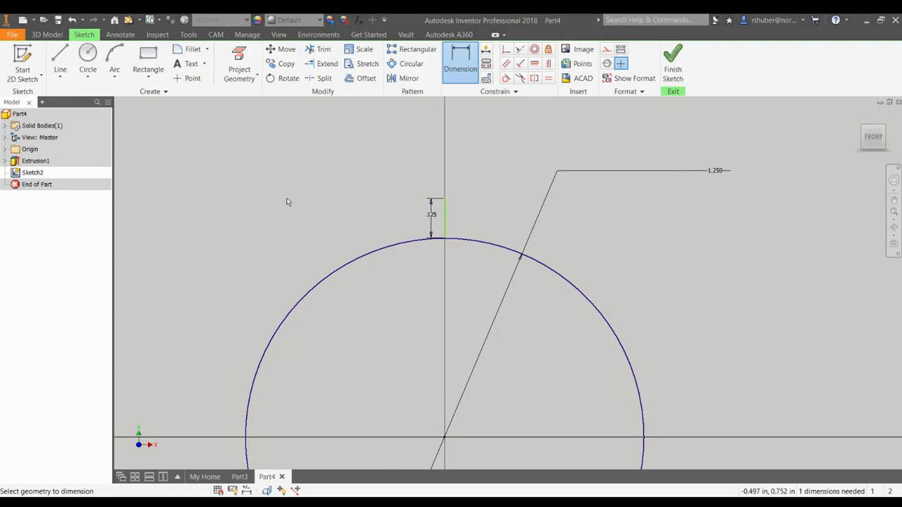
- Draw the keyway top lines and sides, dimensioning each half-width 0.125 in
click(87, 58)
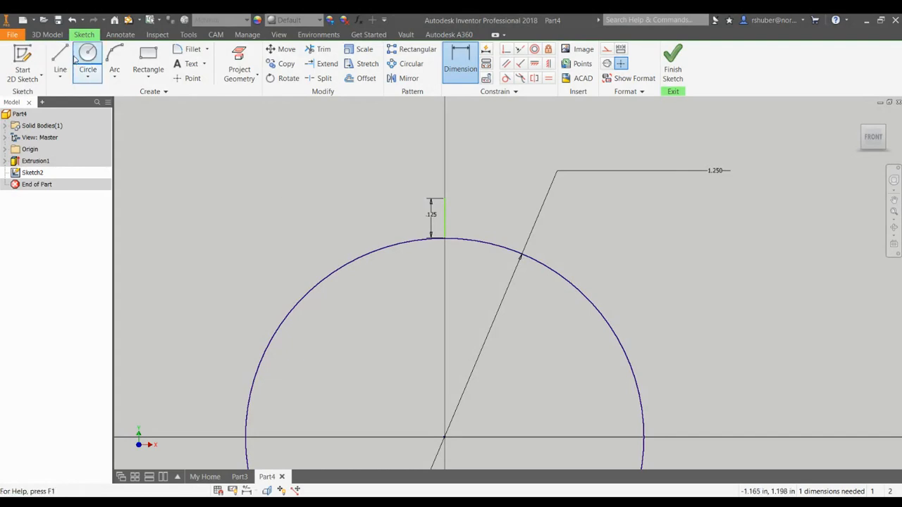
click(59, 56)
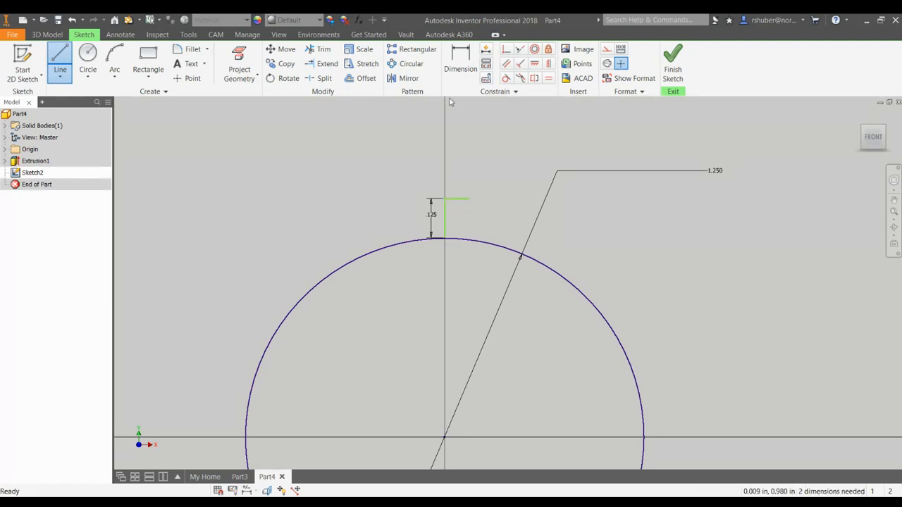
click(460, 60)
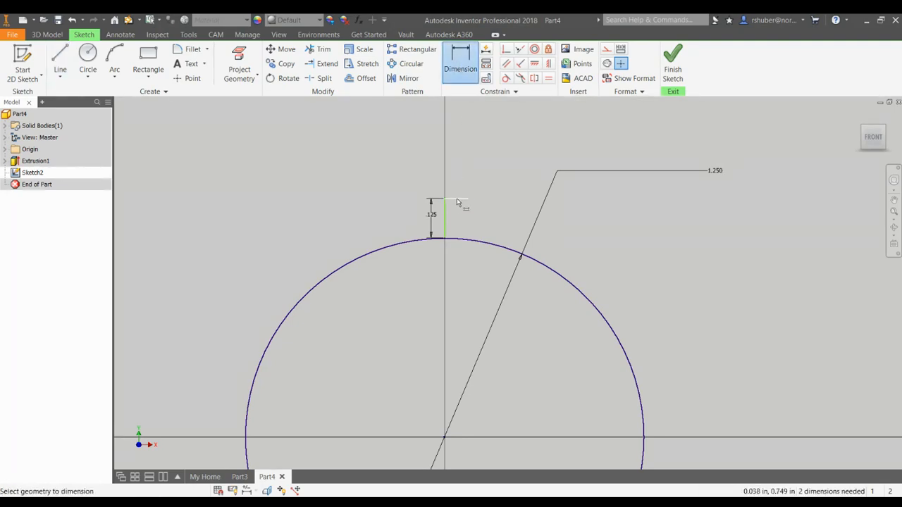
click(431, 208)
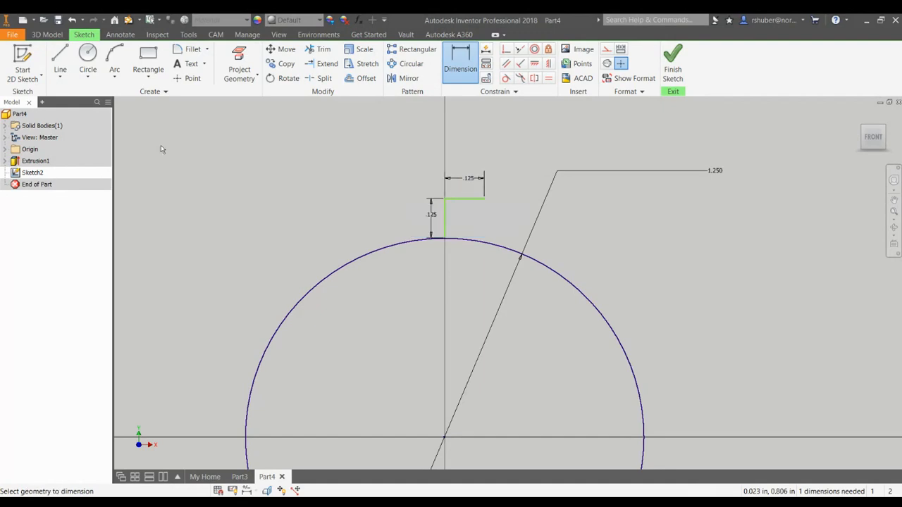
click(60, 55)
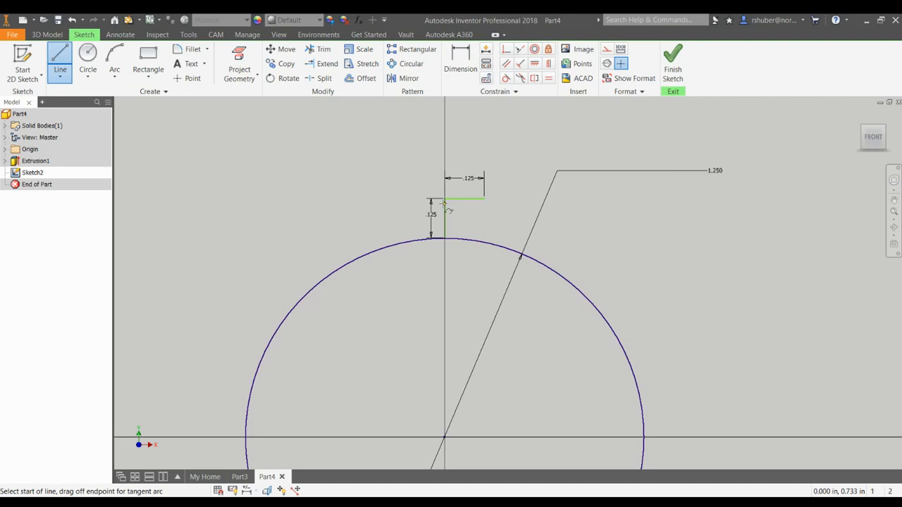
click(446, 198)
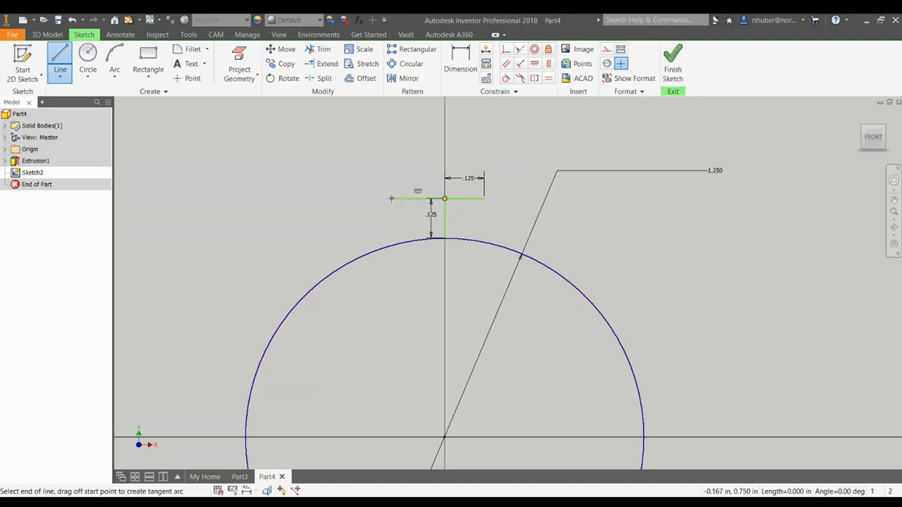
click(460, 56)
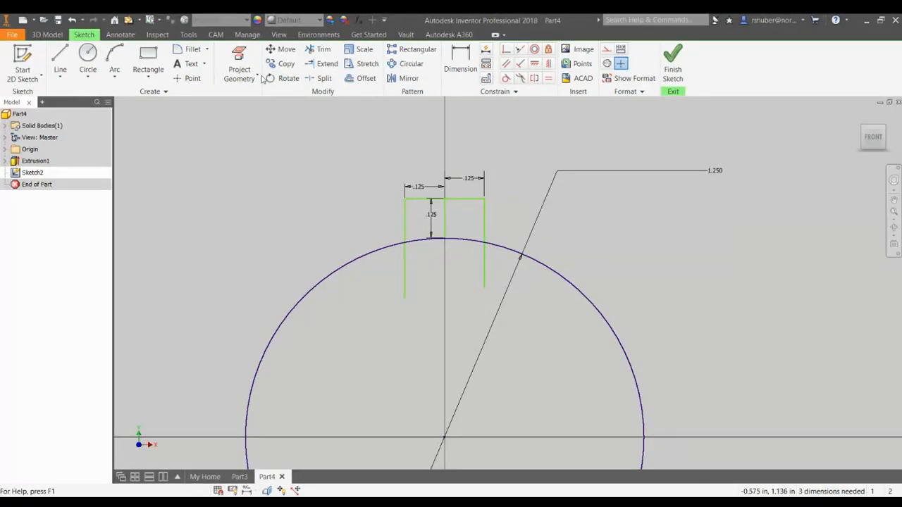
- Trim the arc inside the keyway and leftover line segments into a clean notch
click(322, 48)
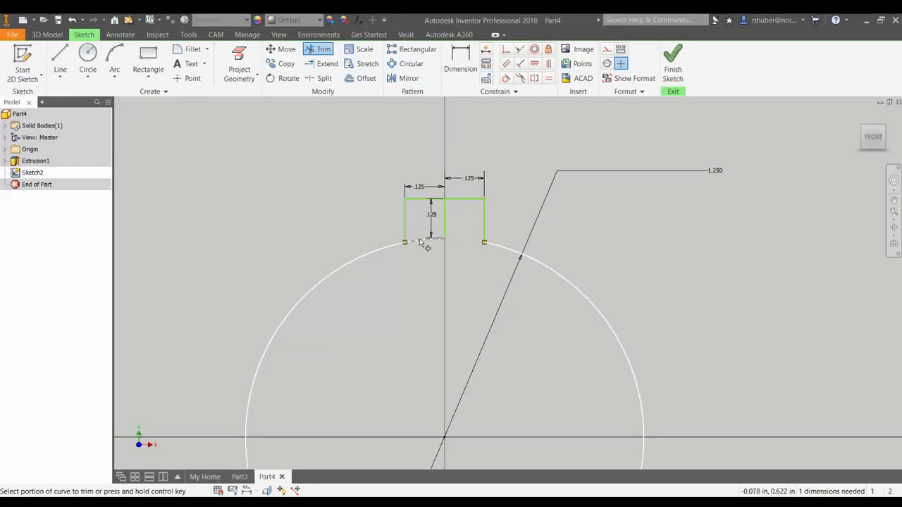
click(424, 243)
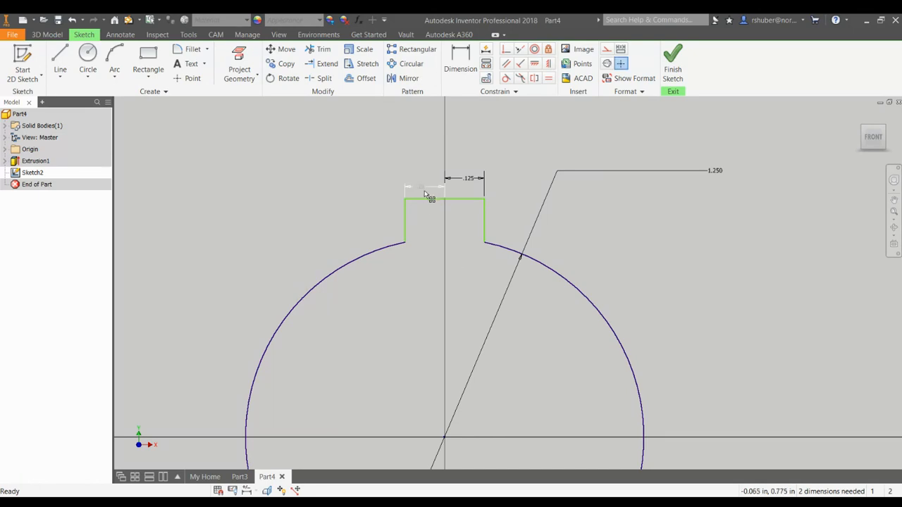
click(426, 194)
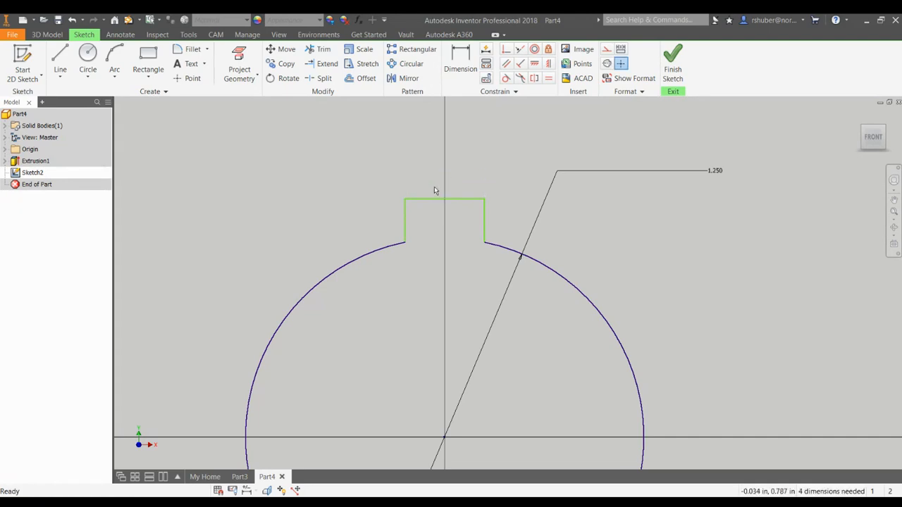
- Dimension the keyway 0.250 in wide and 0.750 in from centre, then finish Sketch2
click(460, 64)
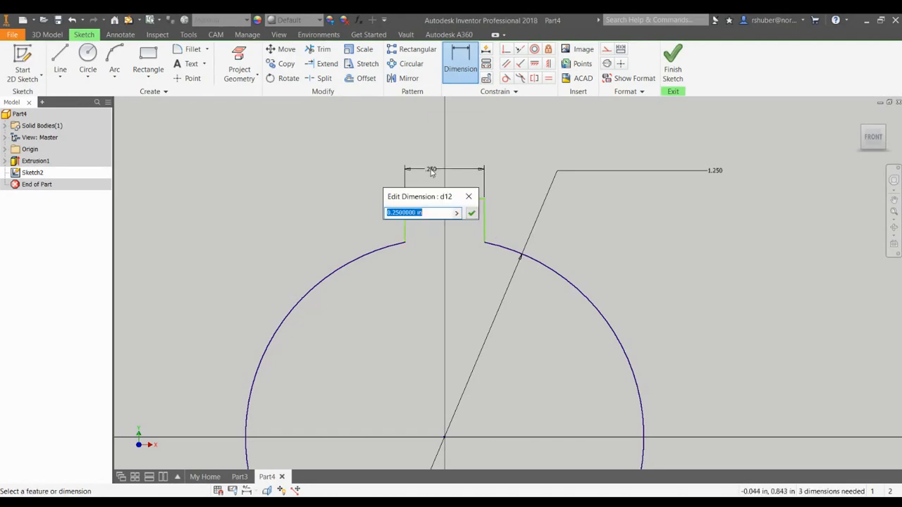
click(470, 213)
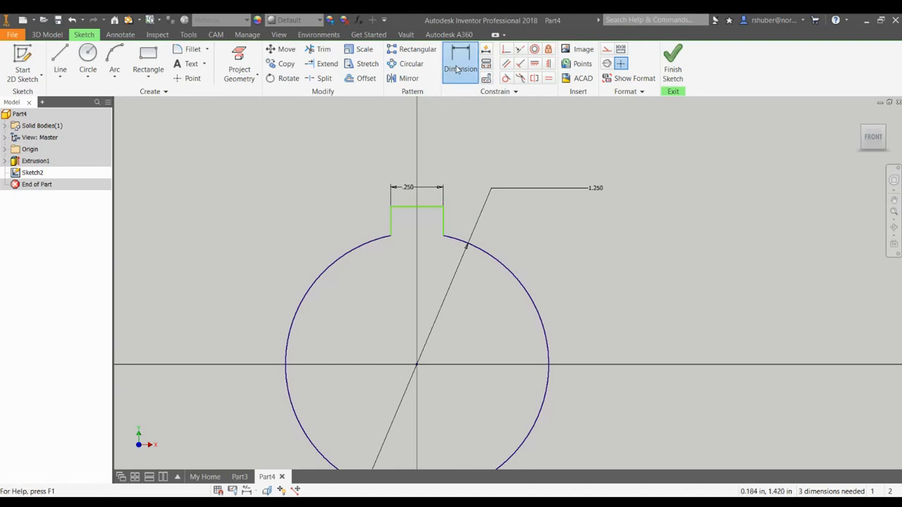
click(460, 60)
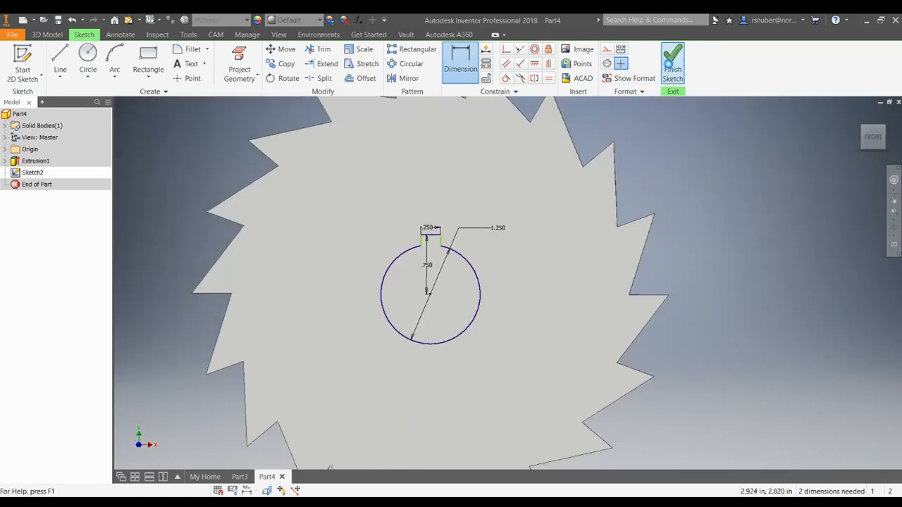
click(672, 60)
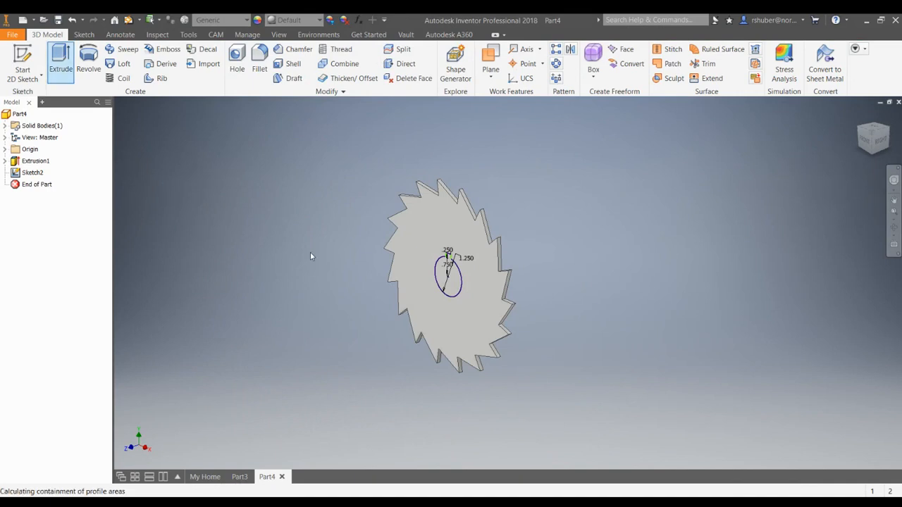
- Extrude-cut the keyed bore profile through all, creating Extrusion2
click(60, 59)
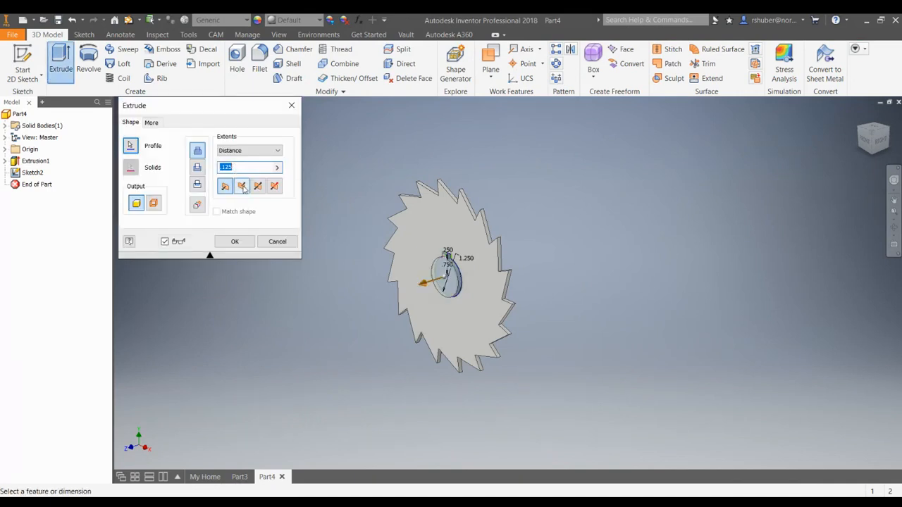
click(241, 185)
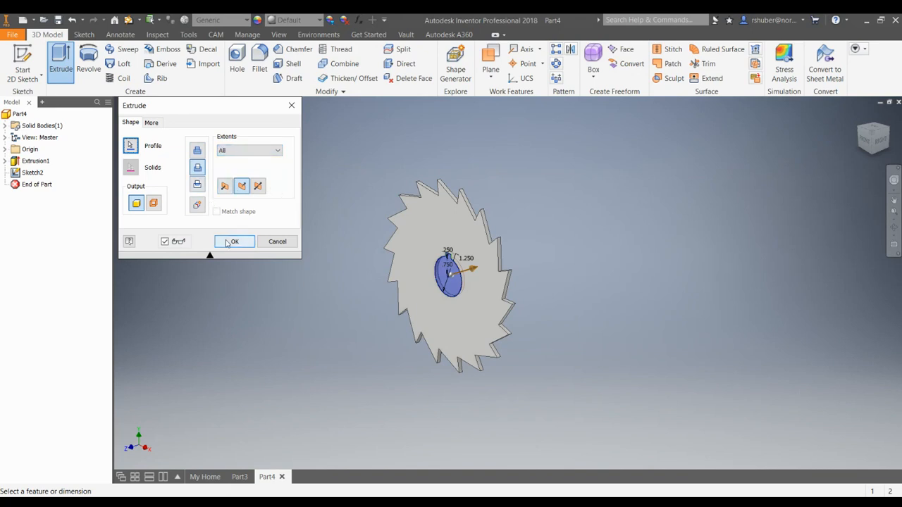
click(234, 241)
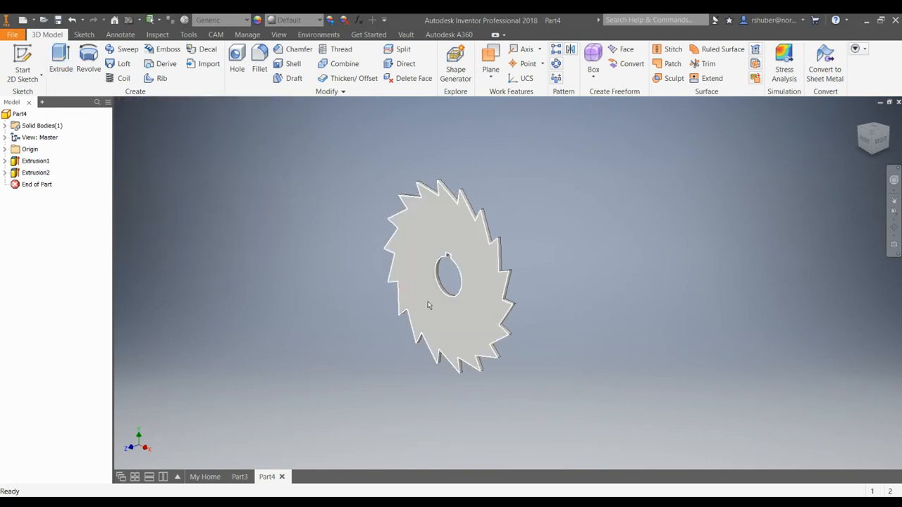
drag(426, 304, 435, 310)
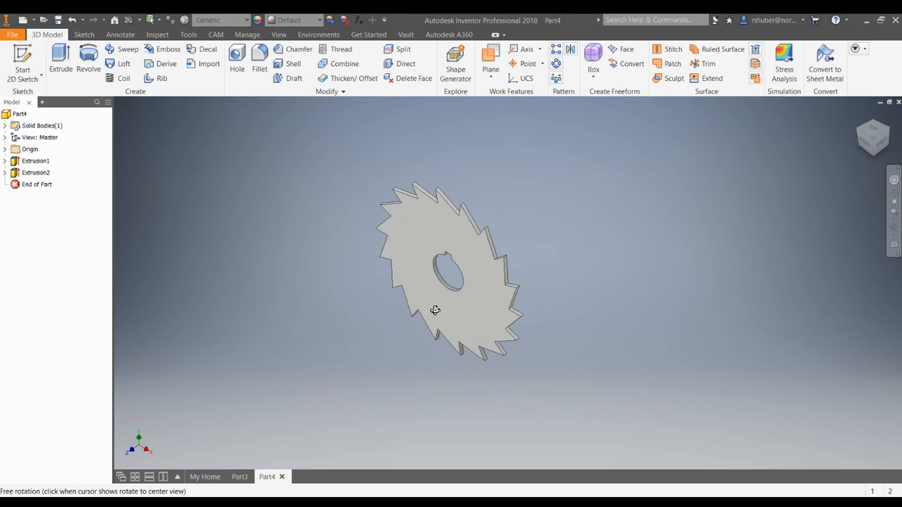
drag(435, 310, 444, 274)
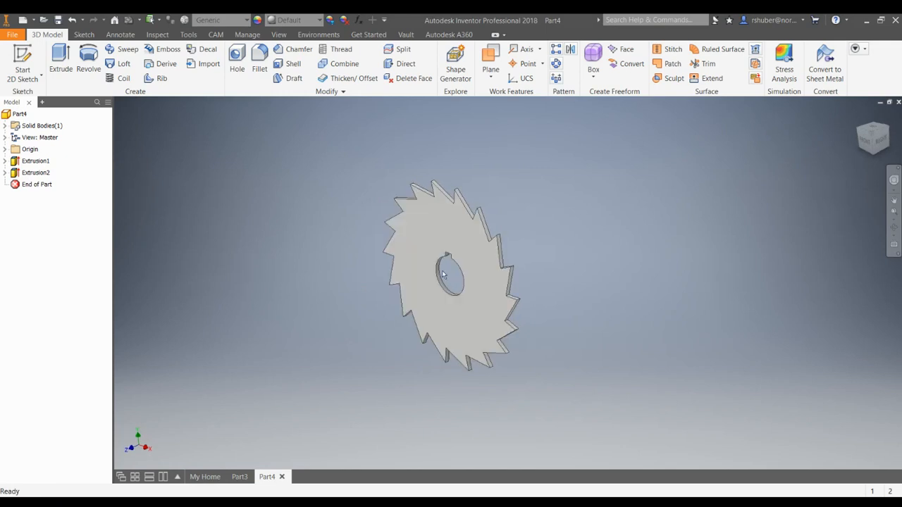